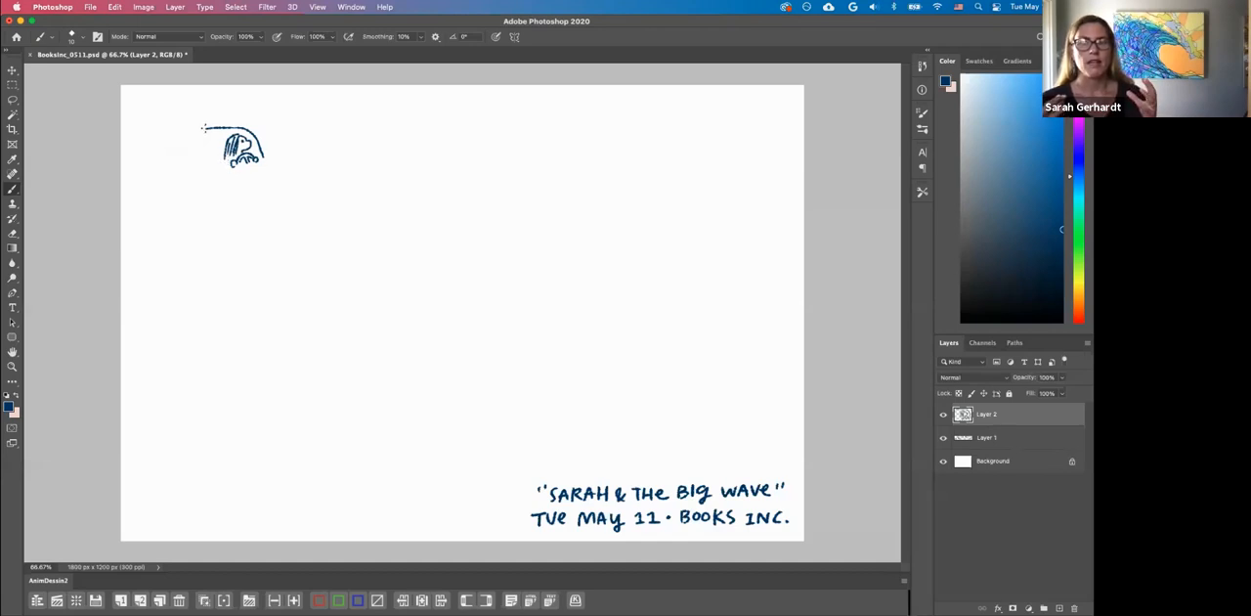
Draw the car's roof, rear body and outline around the dog doodle in navy
{"action": "left_click_drag", "start_coordinate": [205, 126], "coordinate": [174, 142]}
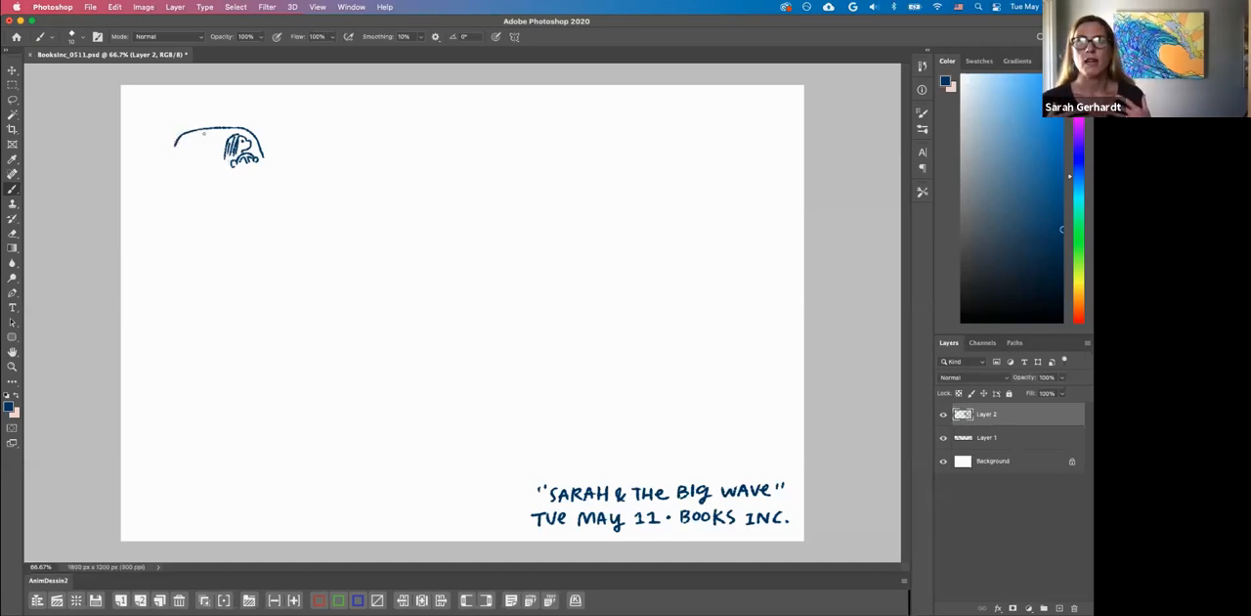
{"action": "left_click_drag", "start_coordinate": [200, 132], "coordinate": [190, 176]}
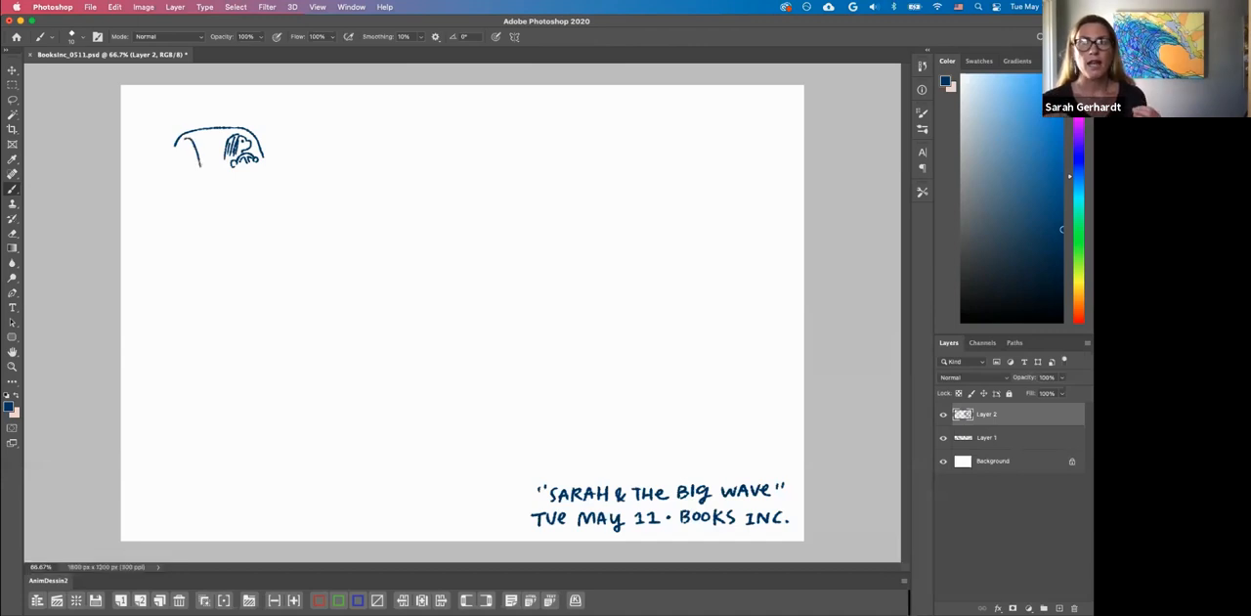
{"action": "left_click_drag", "start_coordinate": [186, 142], "coordinate": [196, 171]}
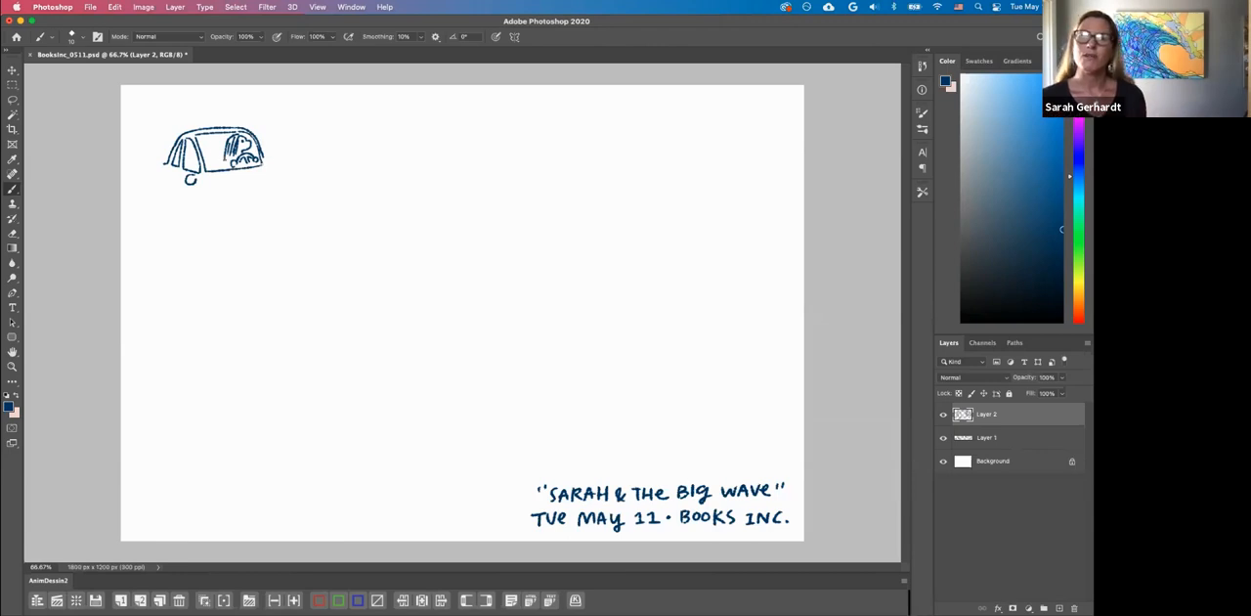
{"action": "mouse_move", "coordinate": [208, 111]}
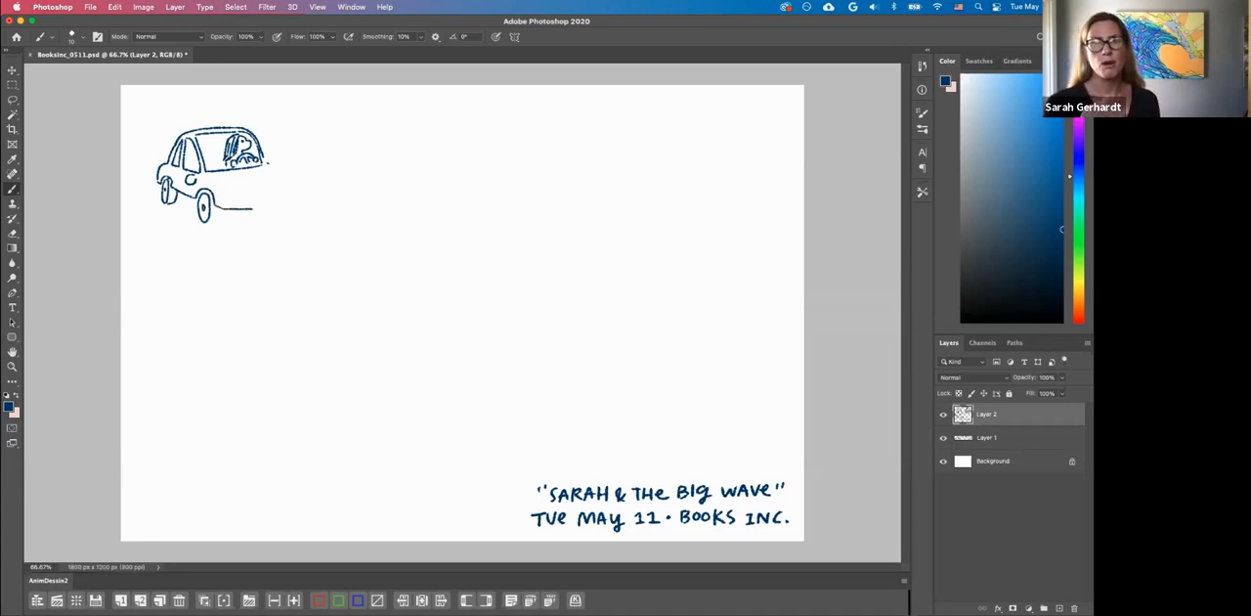
Paint the car's hood and front end with the brush
{"action": "left_click_drag", "start_coordinate": [264, 156], "coordinate": [293, 191]}
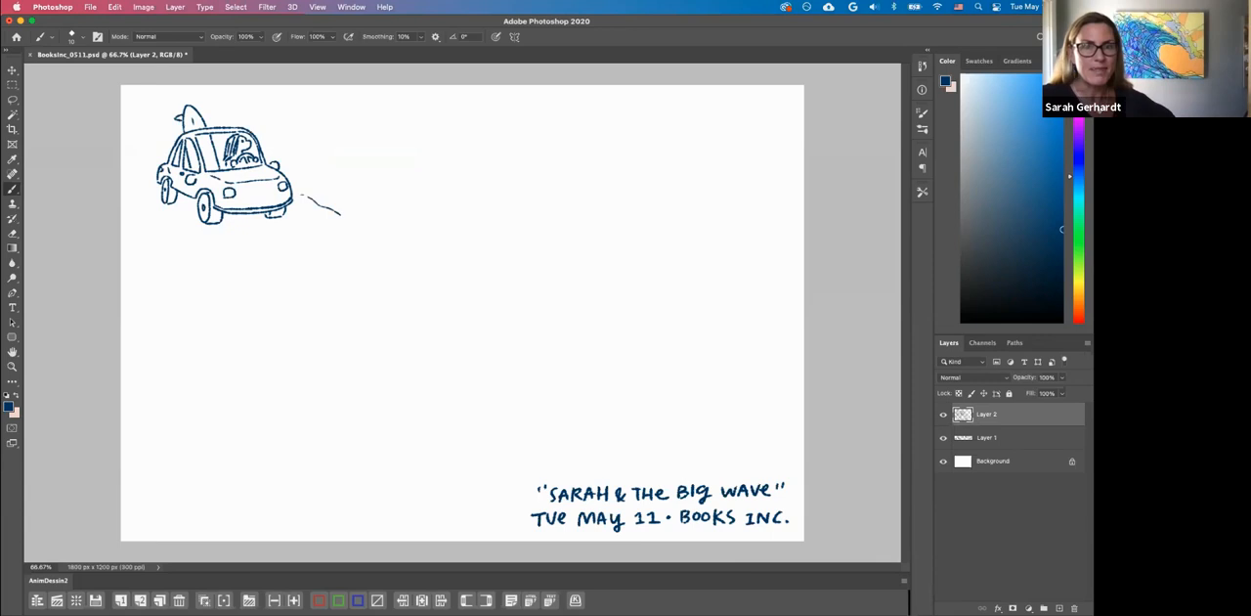
Draw a ground line under the car, a splash dot and splash strokes behind it
{"action": "left_click_drag", "start_coordinate": [157, 195], "coordinate": [196, 223]}
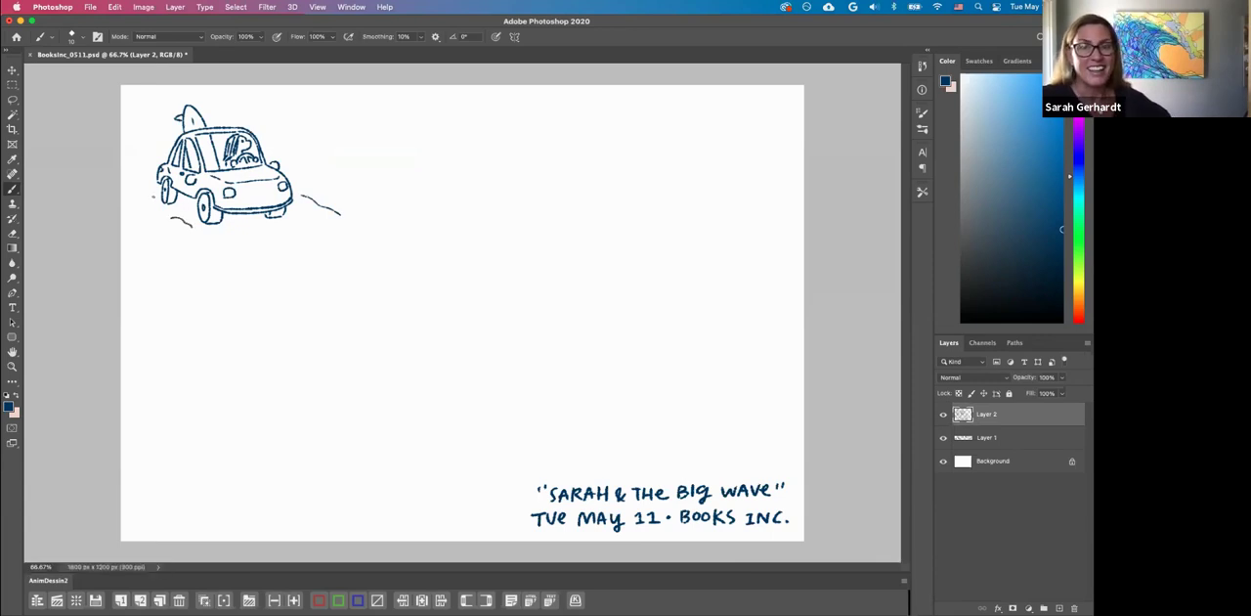
{"action": "left_click", "coordinate": [145, 185]}
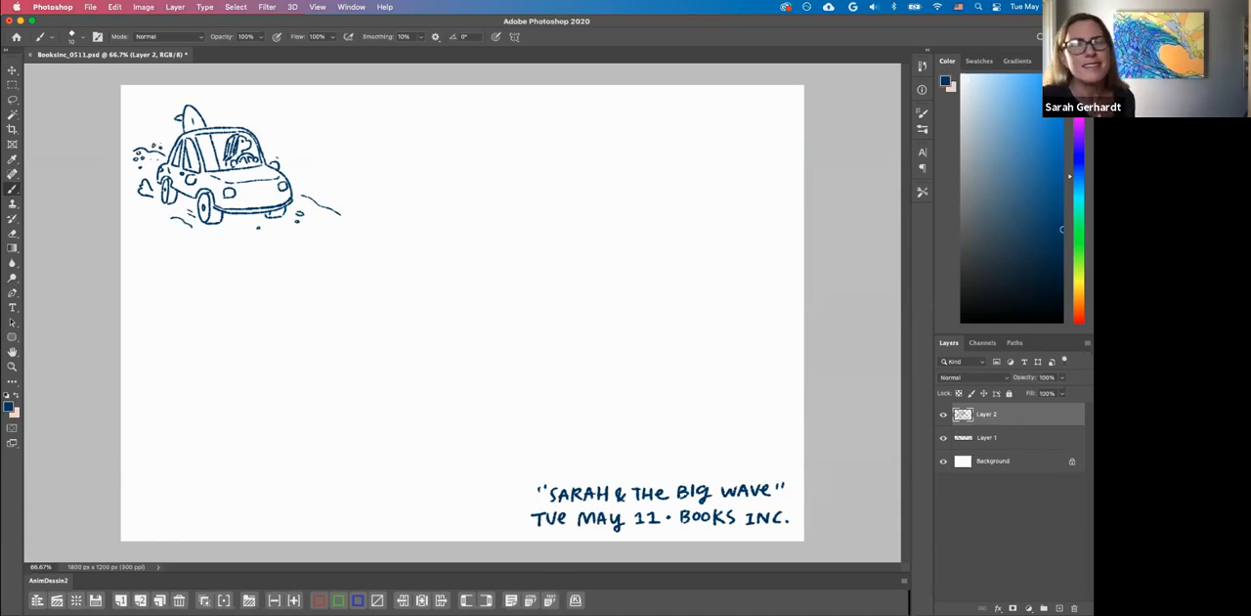
{"action": "left_click_drag", "start_coordinate": [268, 155], "coordinate": [403, 154]}
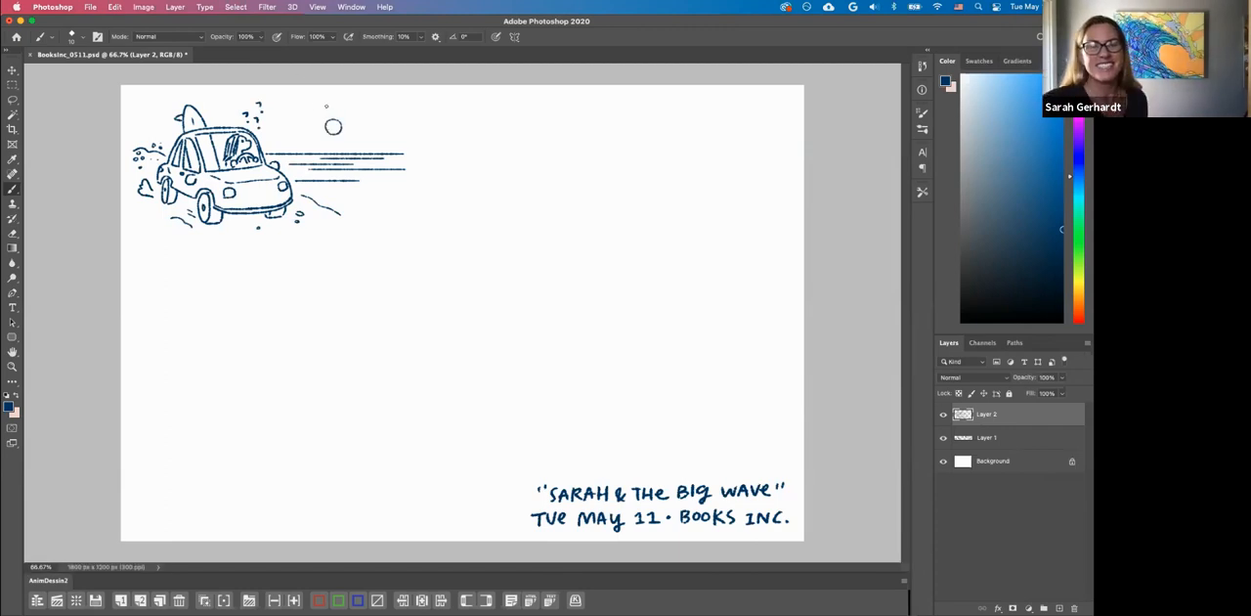
Start painting rays around the sun circle above the car
{"action": "left_click", "coordinate": [337, 125]}
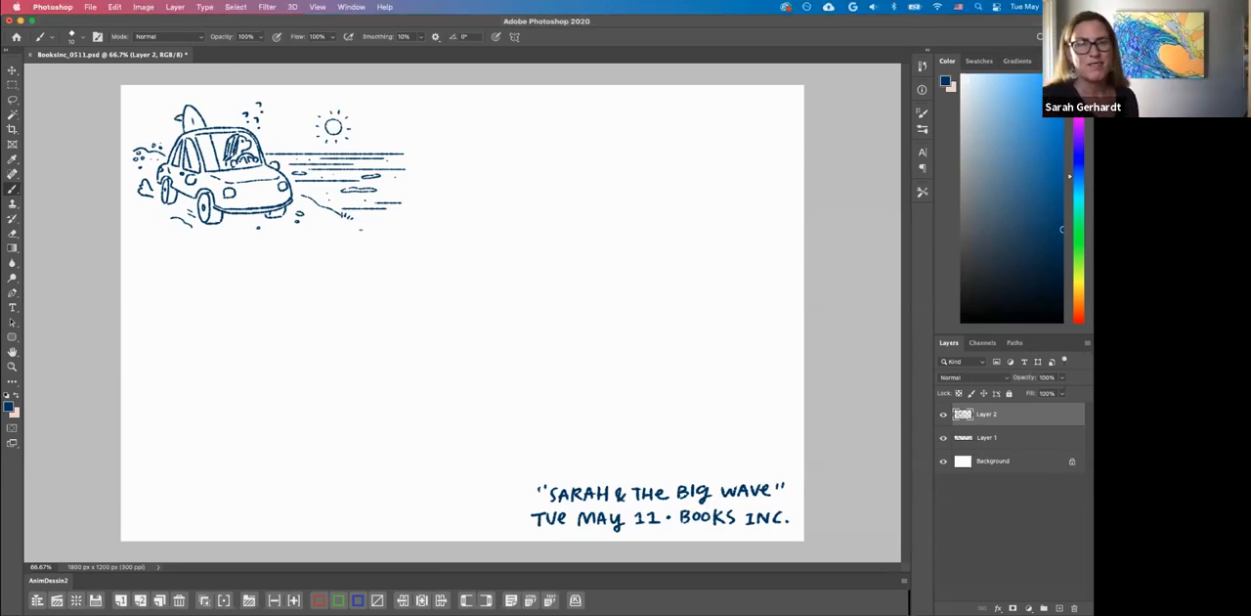
Begin the reaching baby figure to the right of the speed lines
{"action": "left_click", "coordinate": [445, 136]}
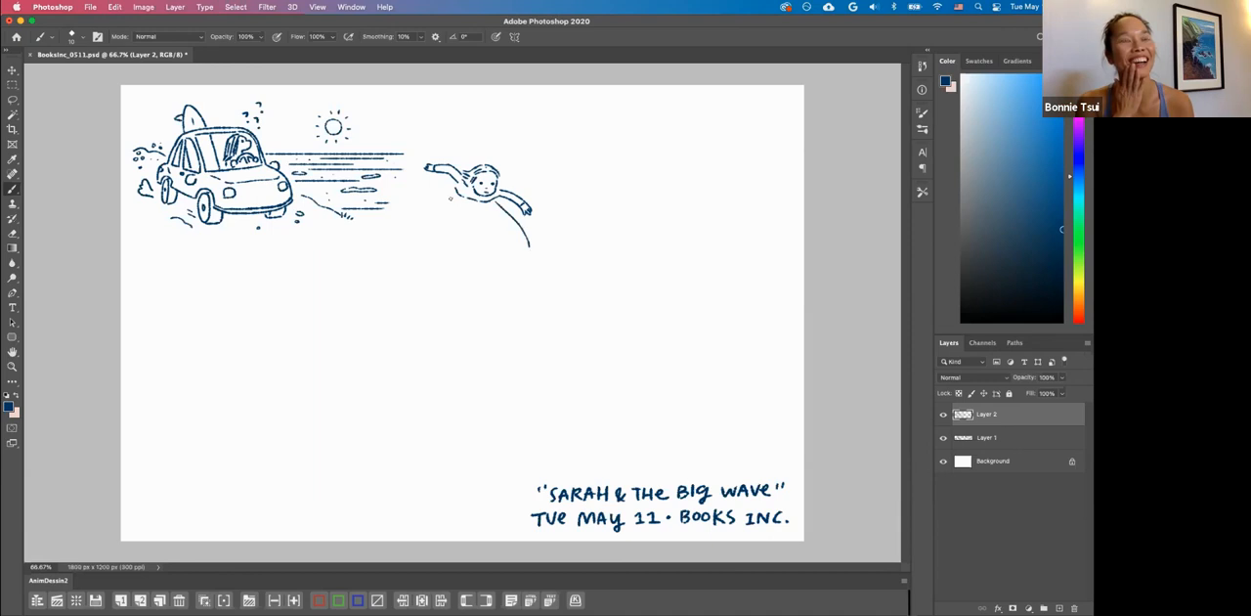
Draw a surfboard beneath the diving figure
{"action": "left_click_drag", "start_coordinate": [447, 200], "coordinate": [488, 234]}
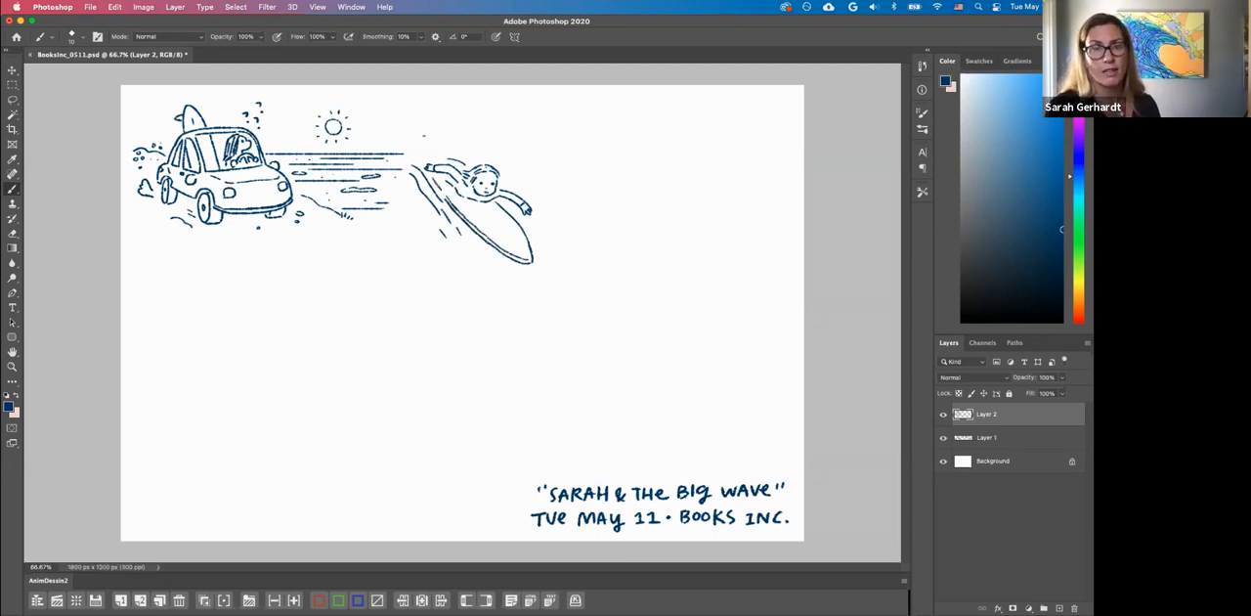
Lasso the surfer doodle with its spray lines and drag it right and down
{"action": "left_click", "coordinate": [12, 98]}
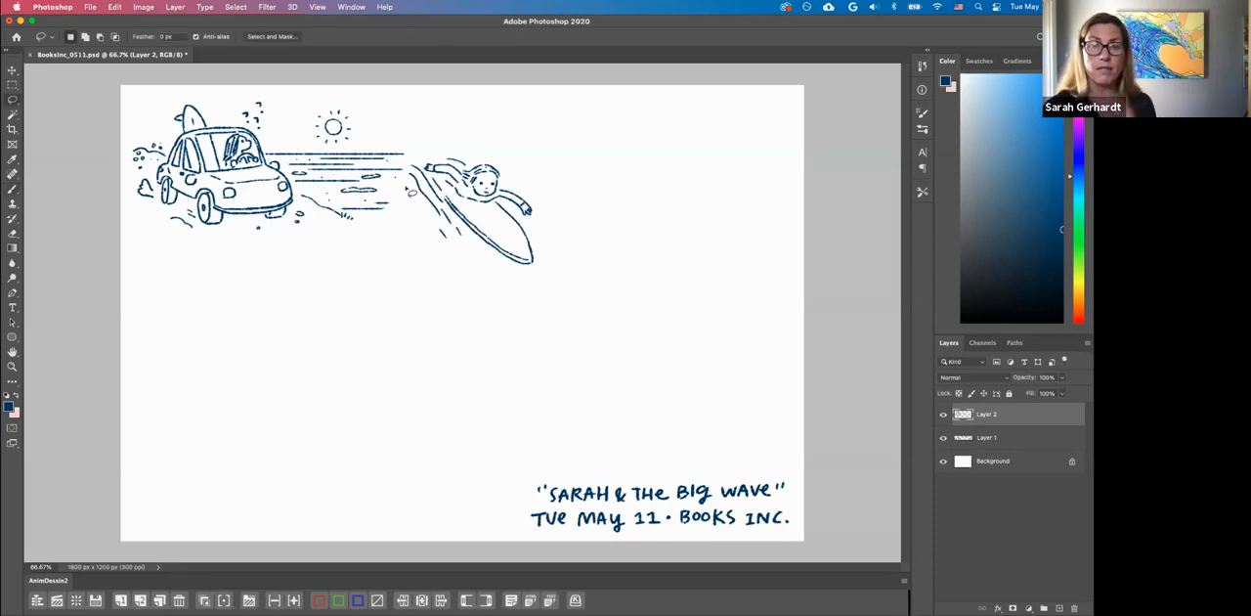
{"action": "left_click_drag", "start_coordinate": [405, 142], "coordinate": [547, 284]}
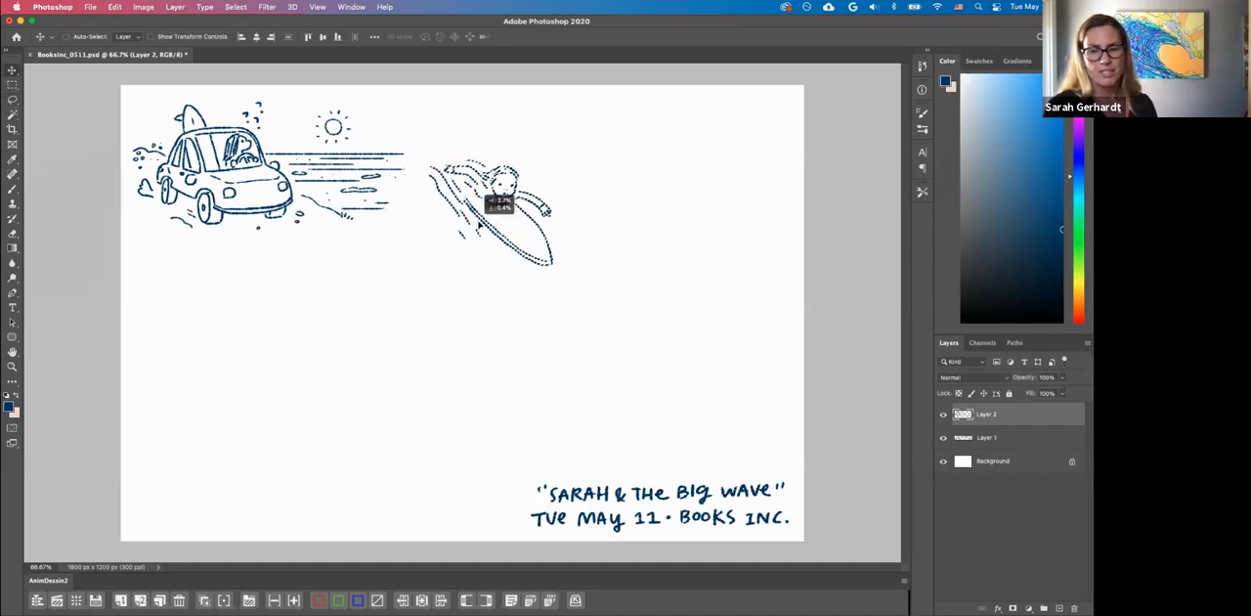
{"action": "left_click_drag", "start_coordinate": [494, 210], "coordinate": [552, 235]}
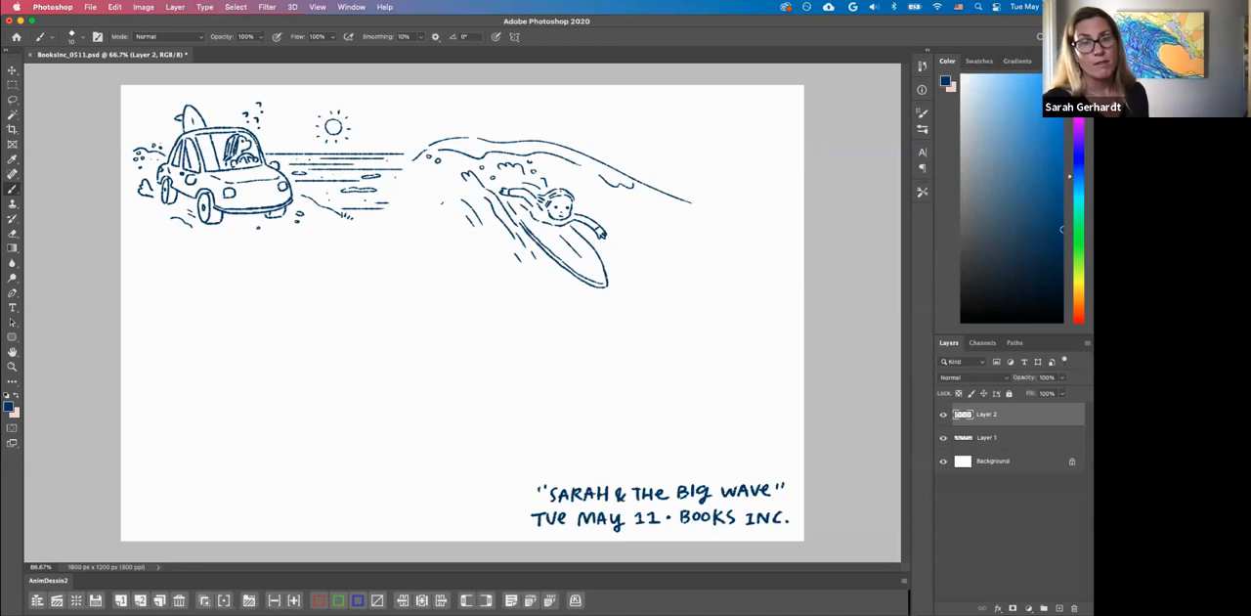
Add more wave strokes around the surfer in navy
{"action": "left_click", "coordinate": [448, 210]}
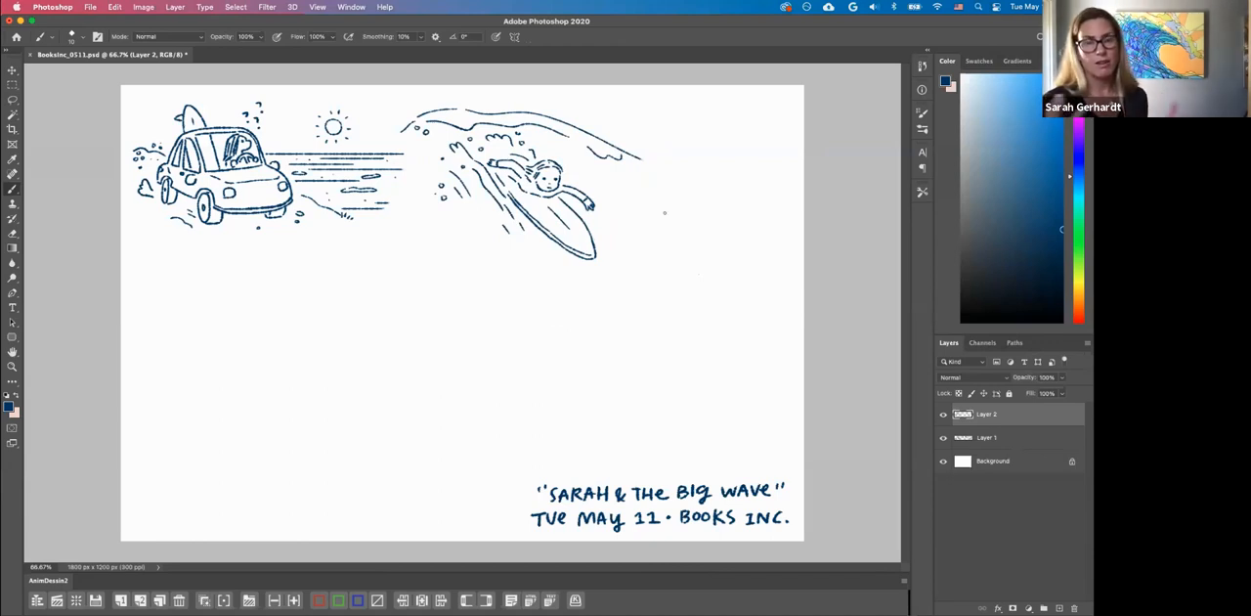
{"action": "mouse_move", "coordinate": [687, 290]}
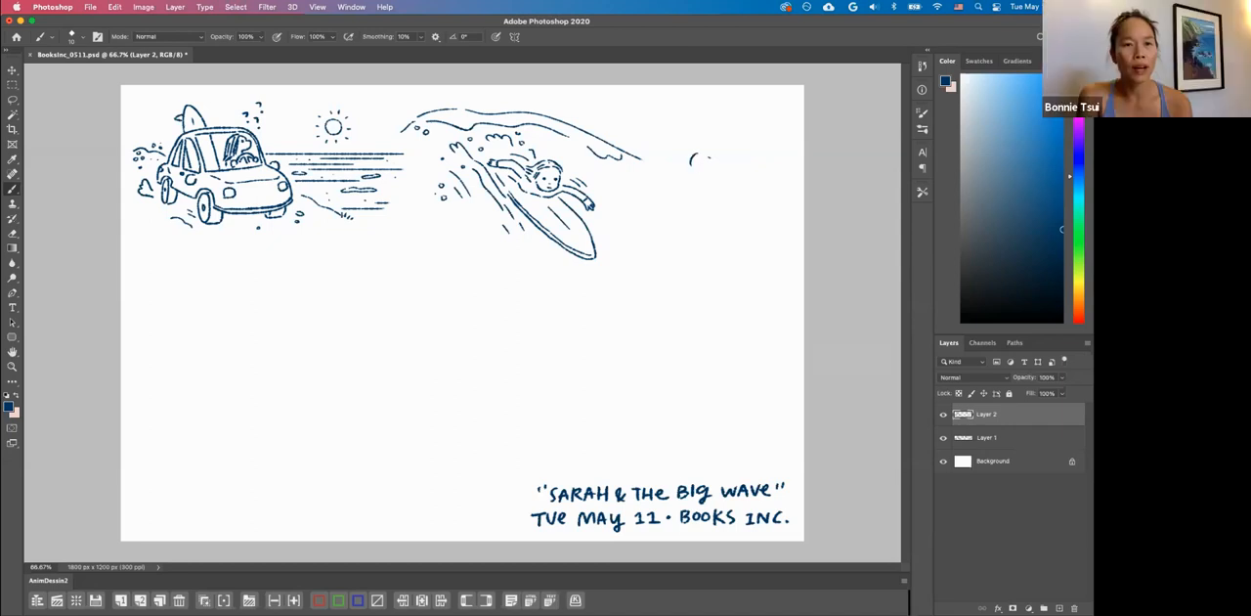
Paint strokes for the underwater girl and surrounding sea life right of the wave
{"action": "left_click_drag", "start_coordinate": [694, 162], "coordinate": [709, 165]}
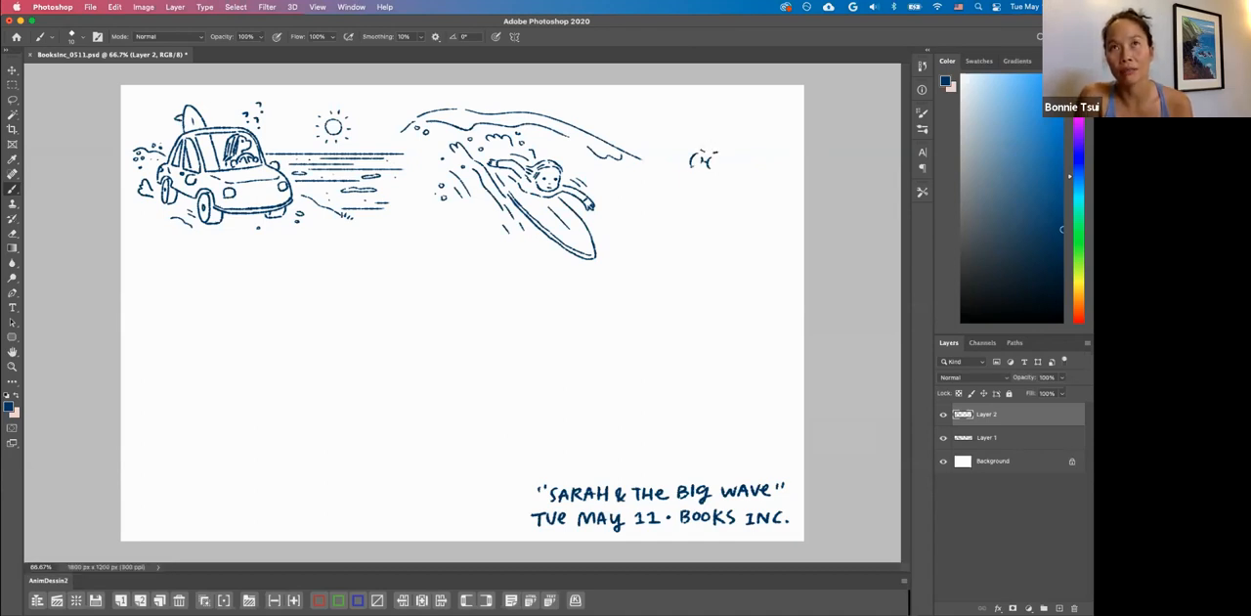
{"action": "left_click_drag", "start_coordinate": [689, 156], "coordinate": [723, 171]}
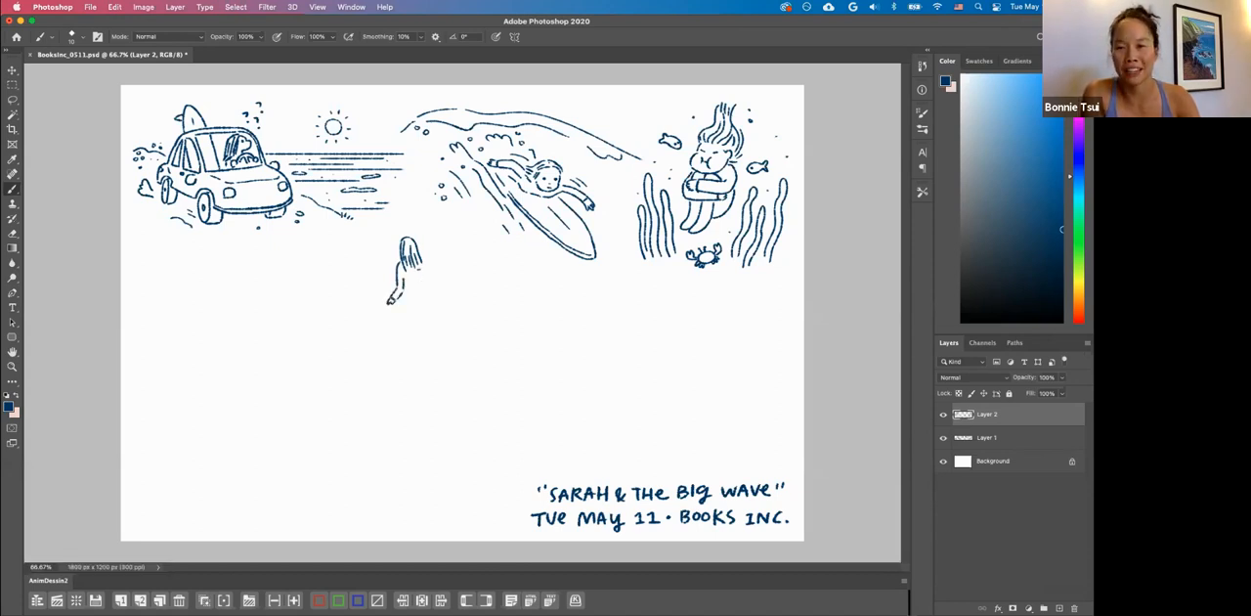
Draw the seated long-haired figure on the sand below the car scene
{"action": "left_click_drag", "start_coordinate": [401, 278], "coordinate": [425, 298]}
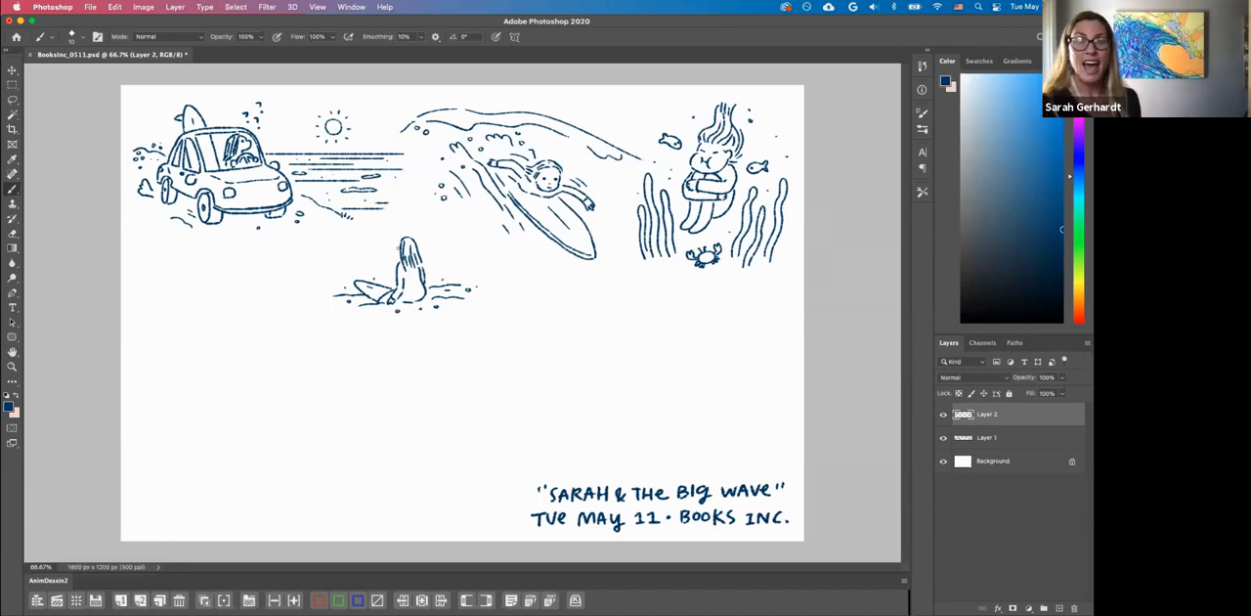
Paint a crescent moon above the seated figure on Layer 2
{"action": "left_click", "coordinate": [368, 242]}
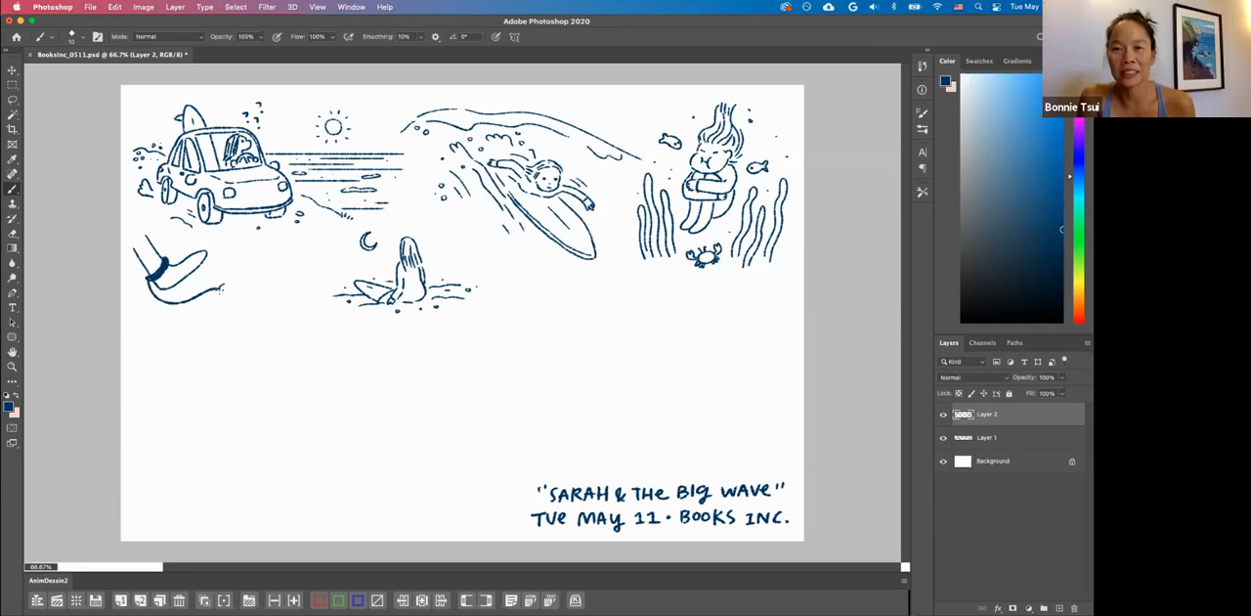
{"action": "left_click", "coordinate": [225, 288]}
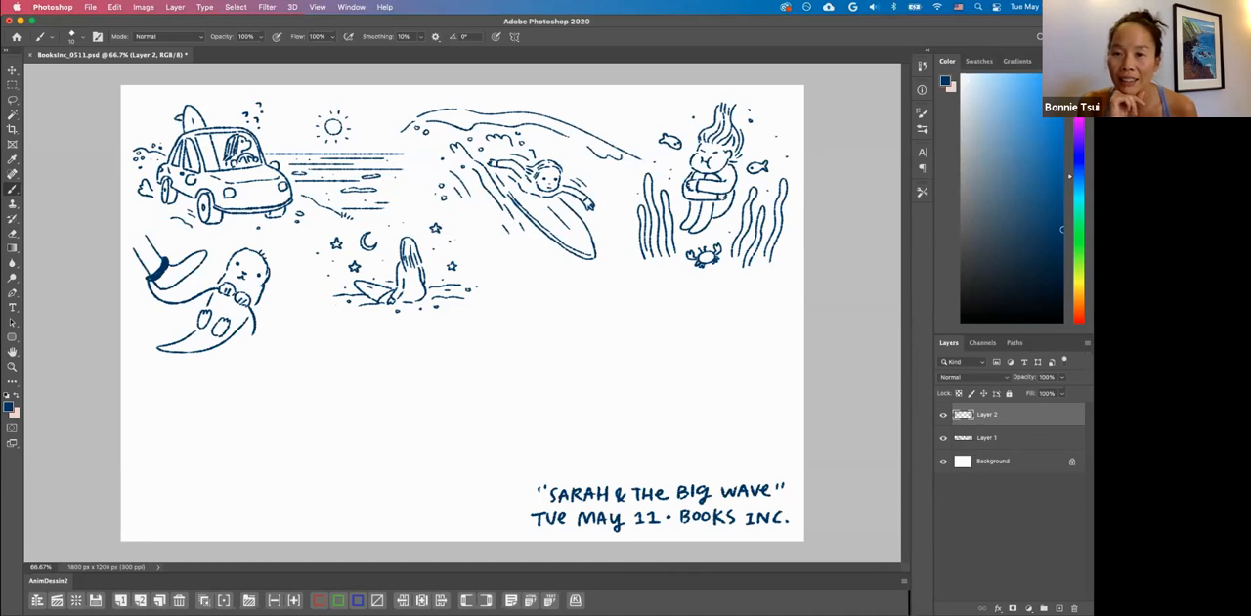
Pick the Move tool to shift the girl-and-stars drawing left
{"action": "left_click", "coordinate": [13, 217]}
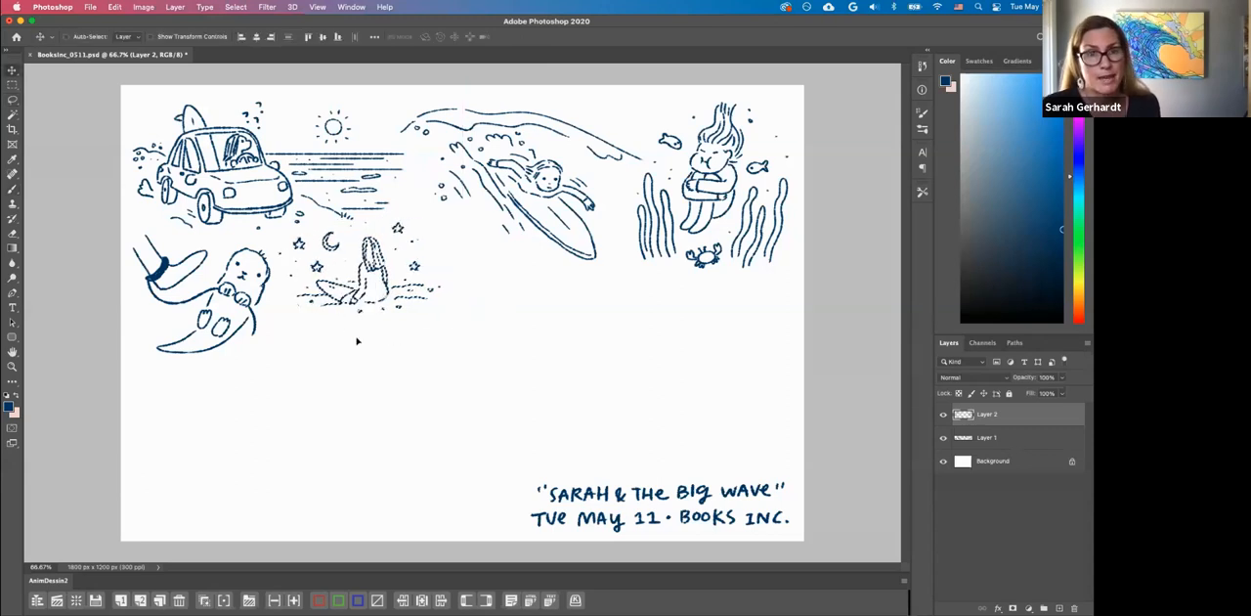
Switch to the Brush and add small navy marks near the moved night scene
{"action": "left_click", "coordinate": [13, 173]}
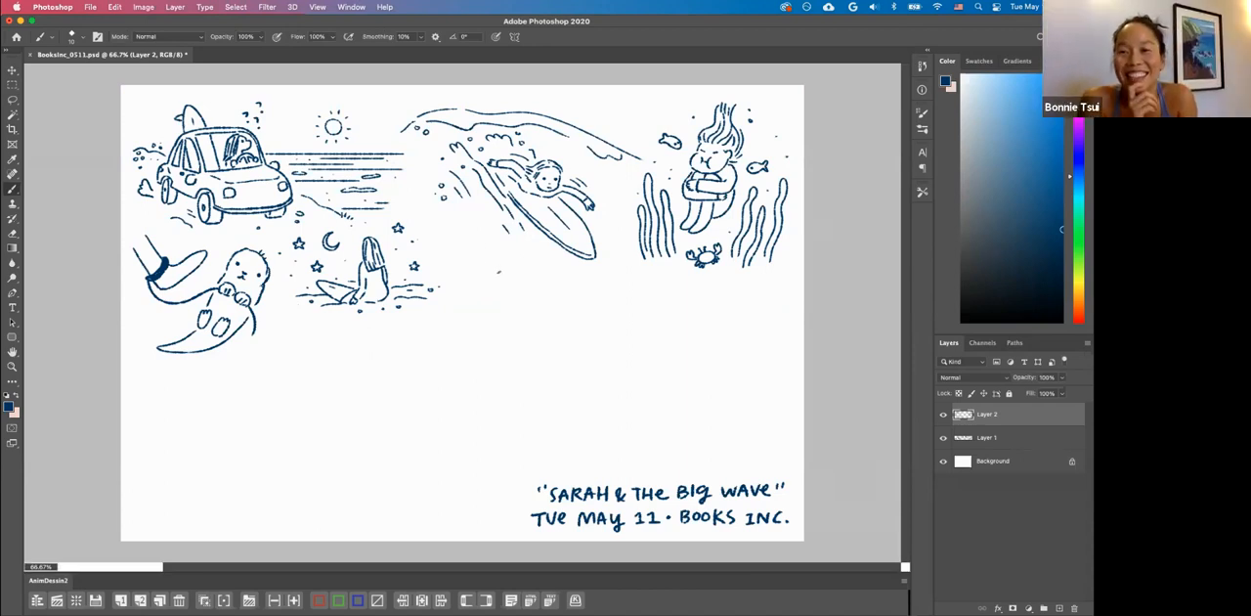
{"action": "left_click", "coordinate": [502, 266]}
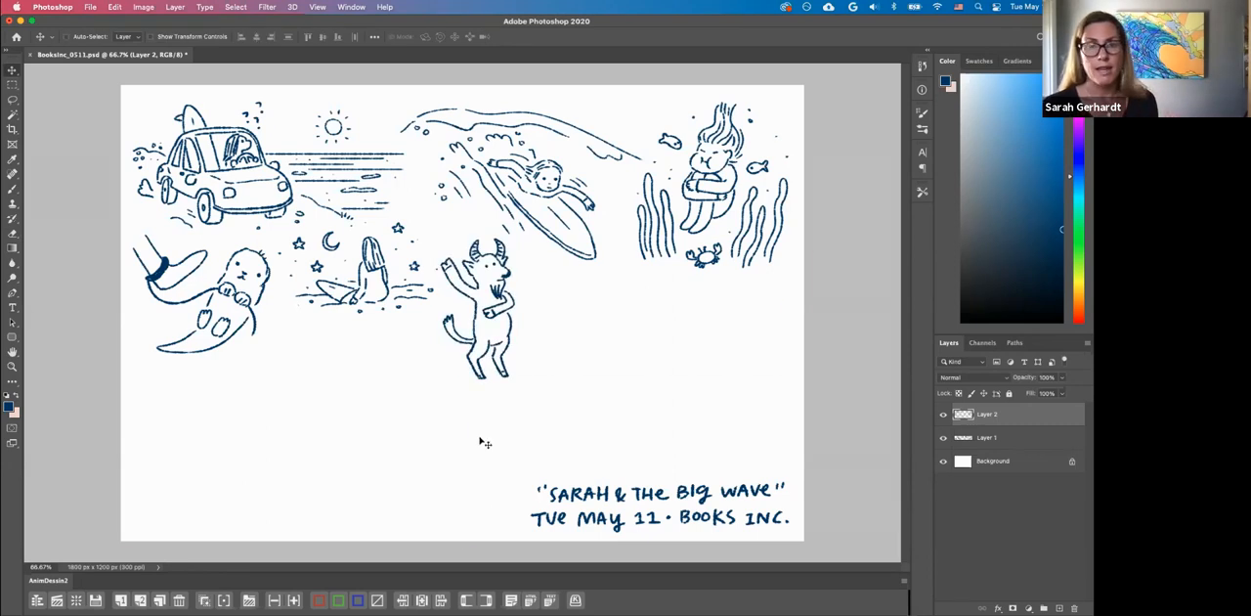
{"action": "left_click", "coordinate": [12, 188]}
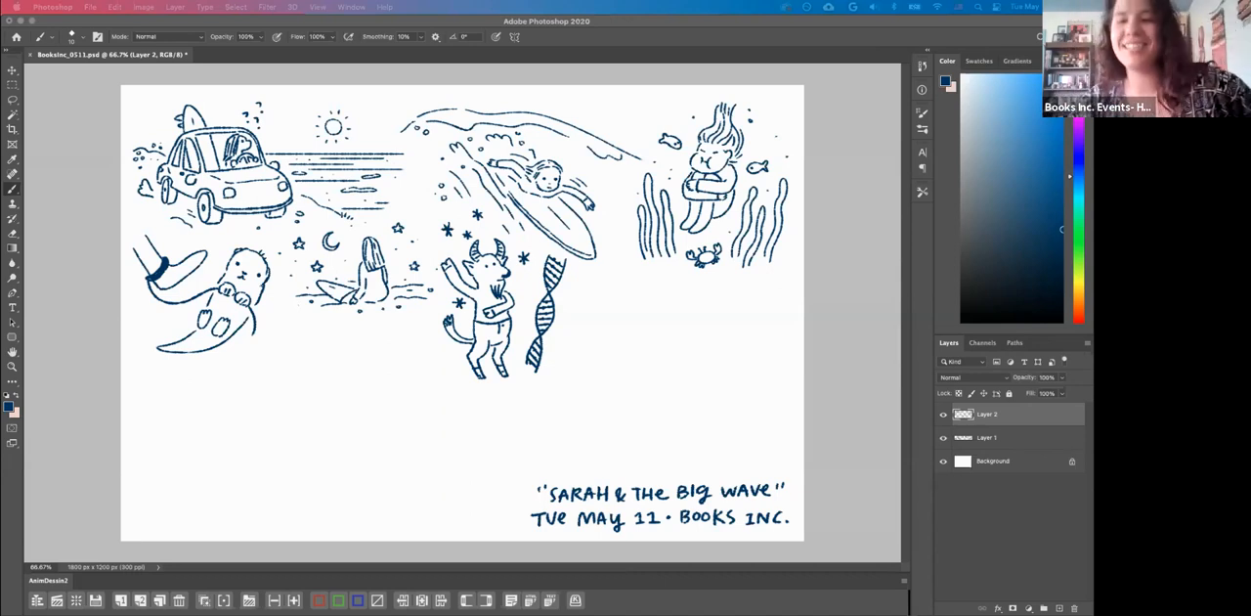
{"action": "mouse_move", "coordinate": [414, 185]}
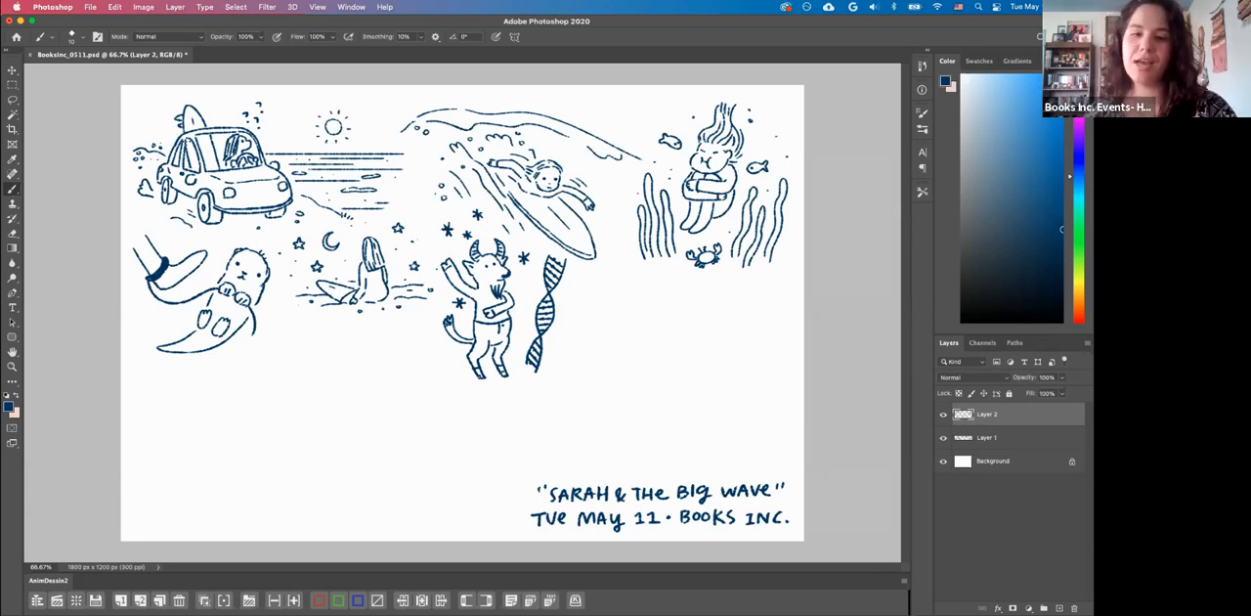
{"action": "mouse_move", "coordinate": [608, 105]}
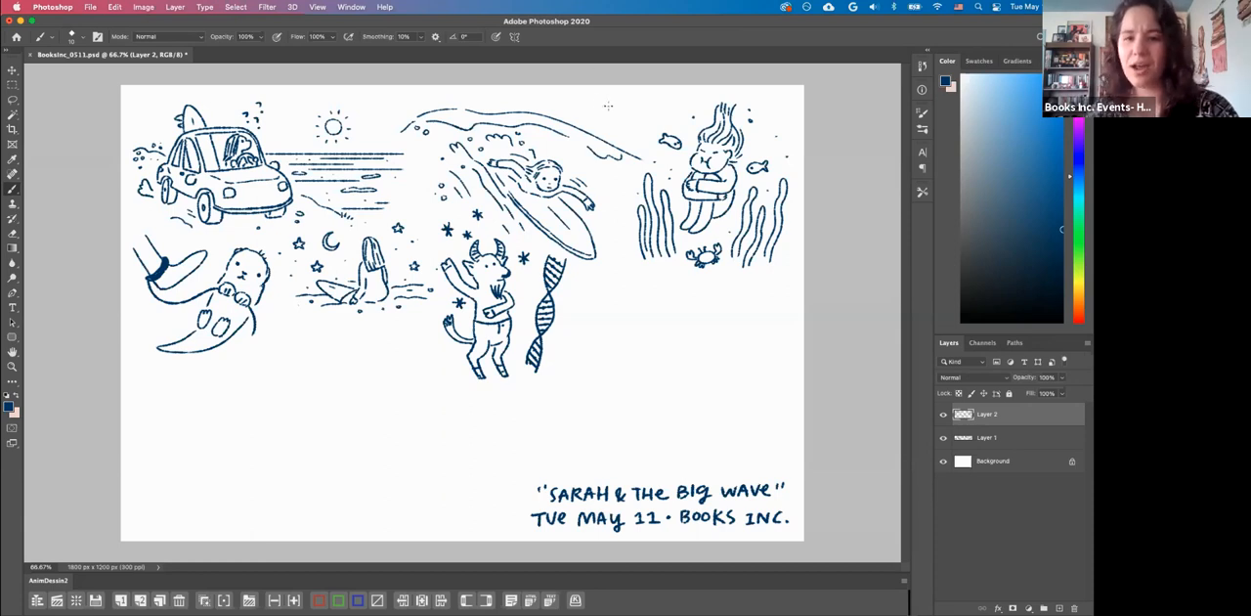
Draw small flying birds above the wave near the top edge
{"action": "left_click", "coordinate": [605, 98]}
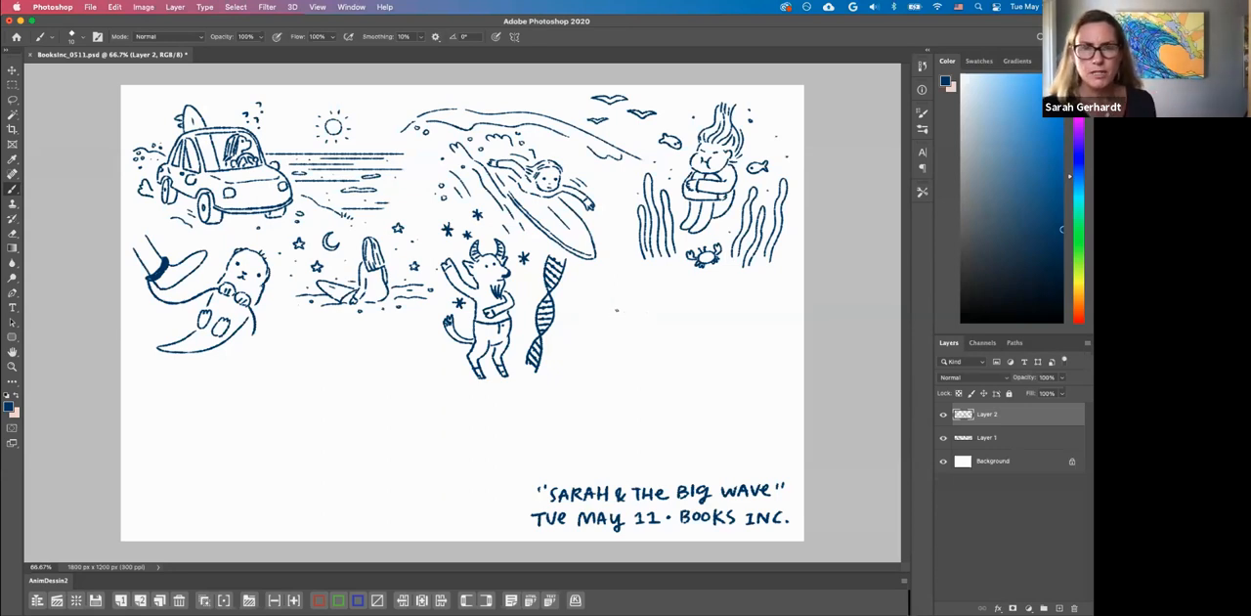
Sketch the floating figure and baby to the right of the DNA helix
{"action": "left_click_drag", "start_coordinate": [611, 315], "coordinate": [640, 332]}
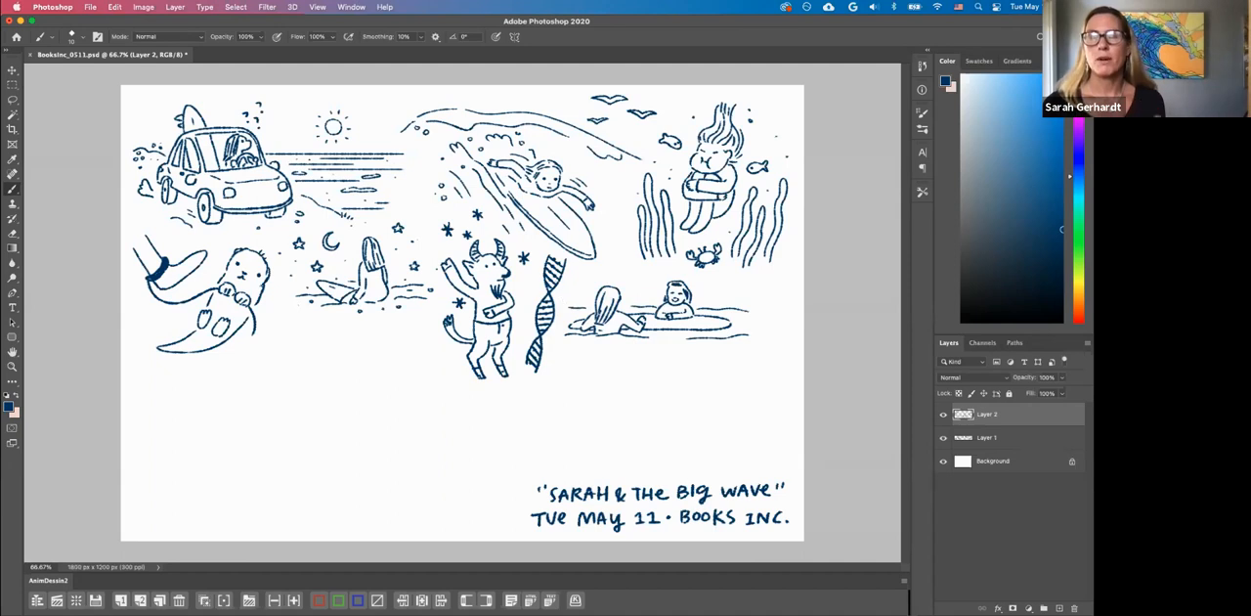
{"action": "mouse_move", "coordinate": [634, 286]}
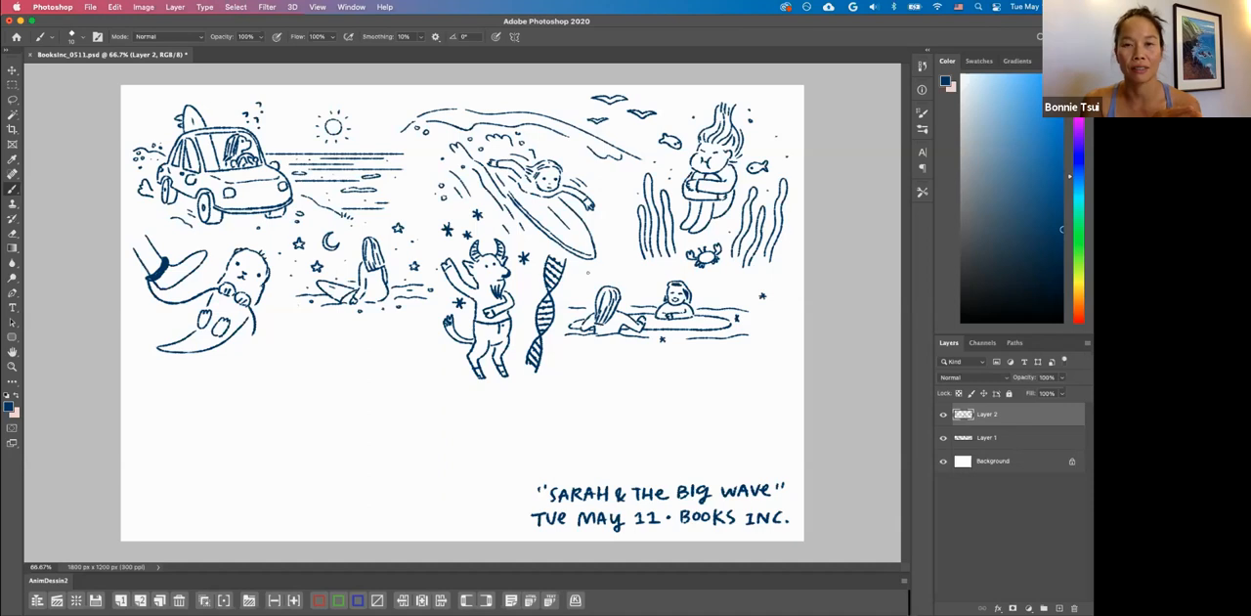
{"action": "left_click", "coordinate": [12, 98]}
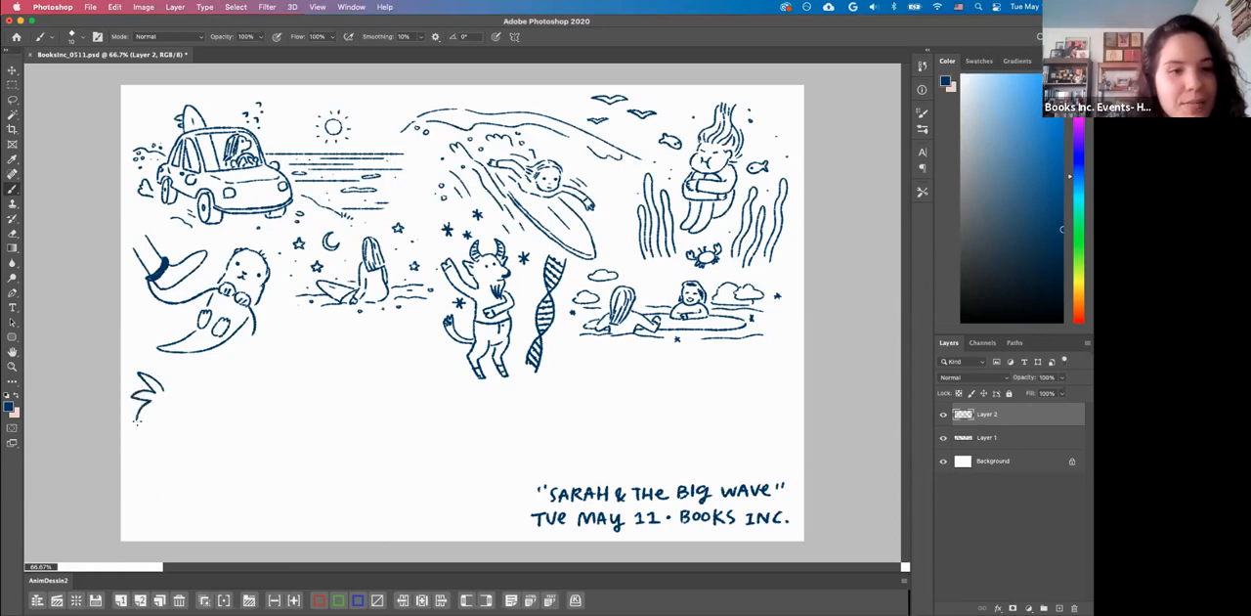
{"action": "left_click_drag", "start_coordinate": [146, 411], "coordinate": [196, 381]}
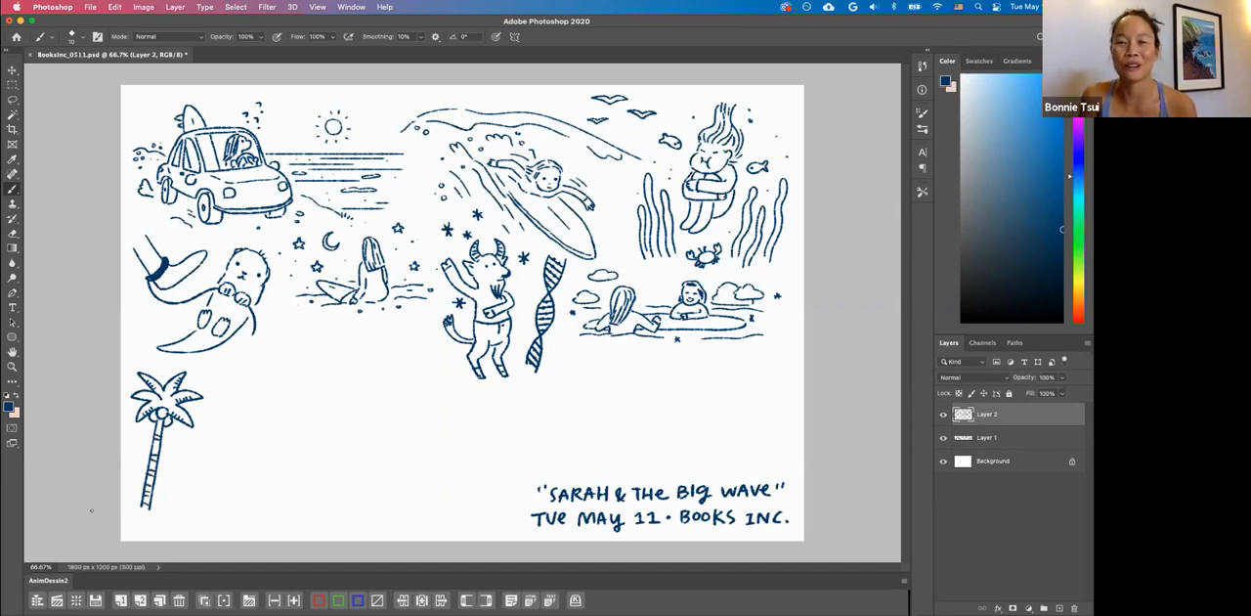
Loosely lasso the palm tree doodle at the lower left
{"action": "left_click", "coordinate": [13, 97]}
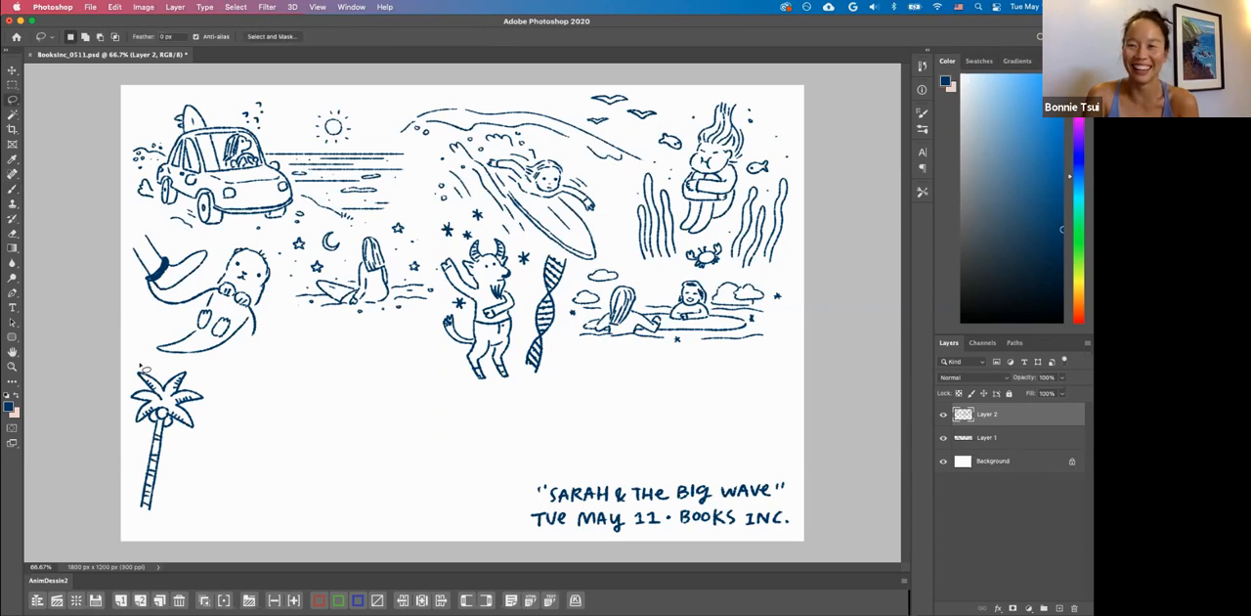
{"action": "left_click_drag", "start_coordinate": [142, 369], "coordinate": [176, 527]}
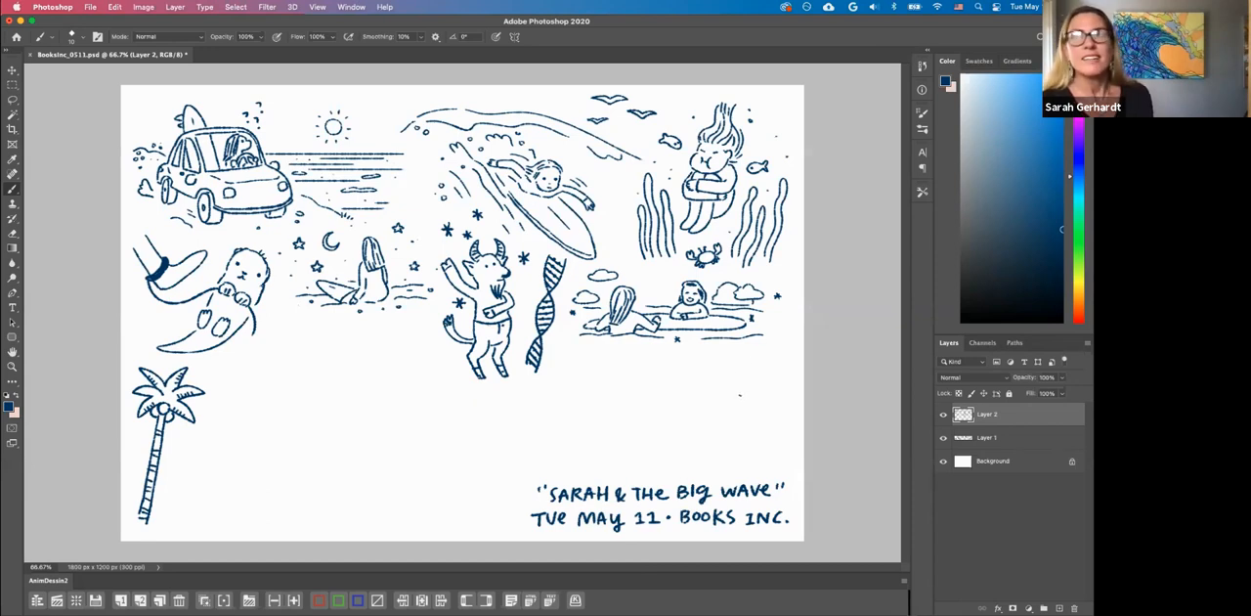
{"action": "mouse_move", "coordinate": [733, 393]}
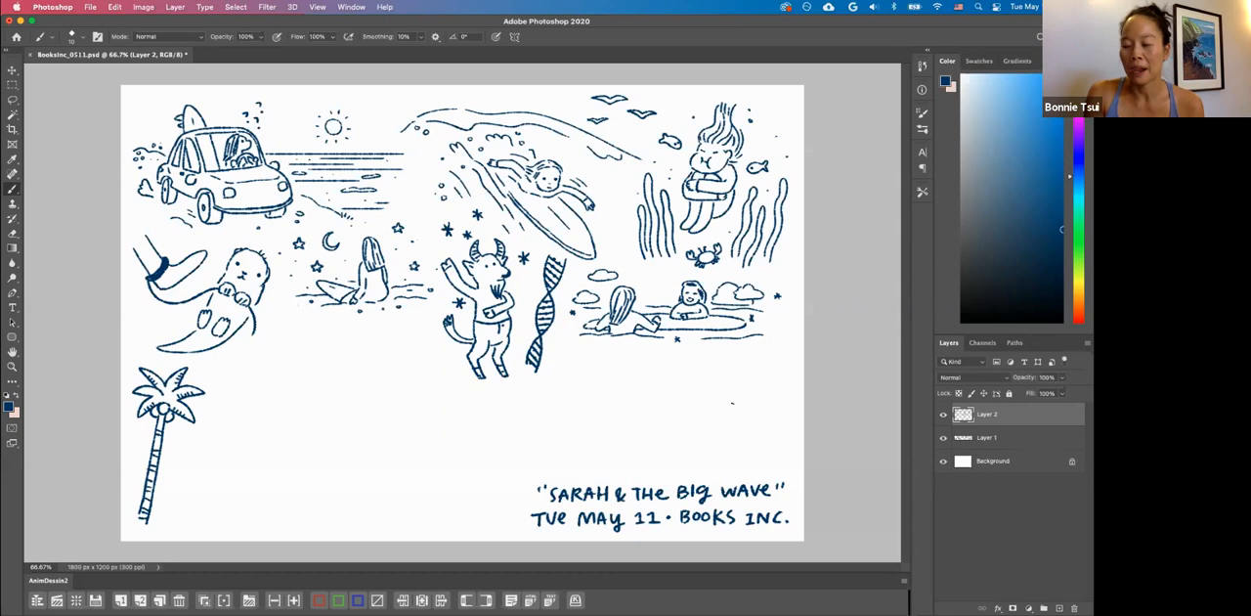
{"action": "mouse_move", "coordinate": [731, 378]}
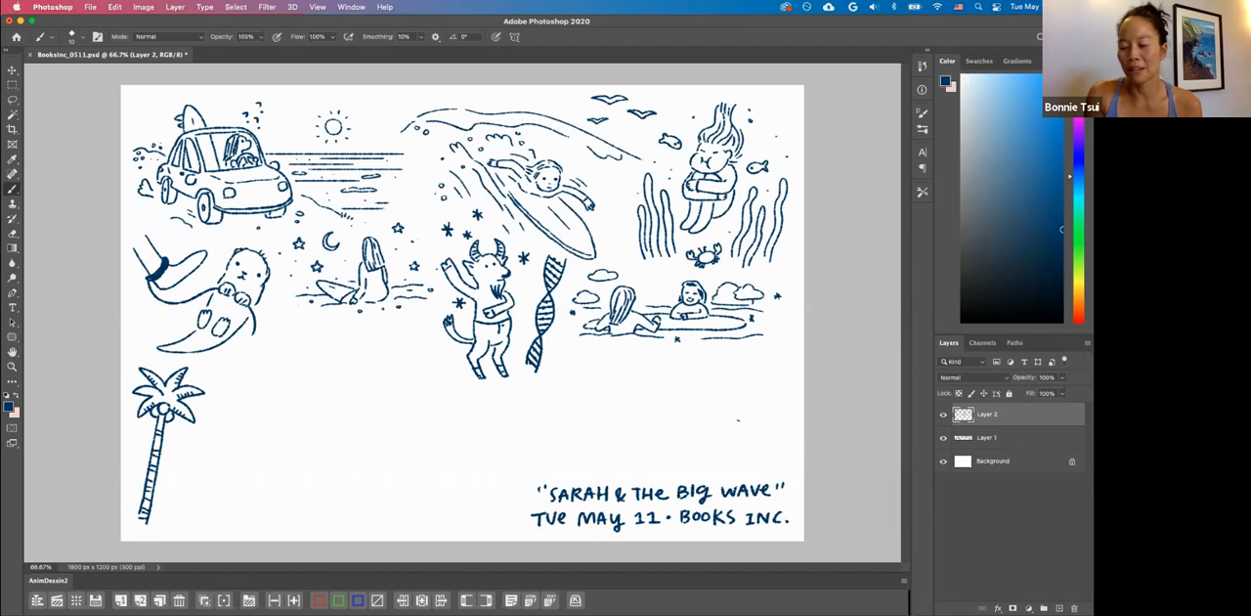
Sketch the guitar shape above the right end of the caption
{"action": "left_click_drag", "start_coordinate": [738, 420], "coordinate": [763, 400]}
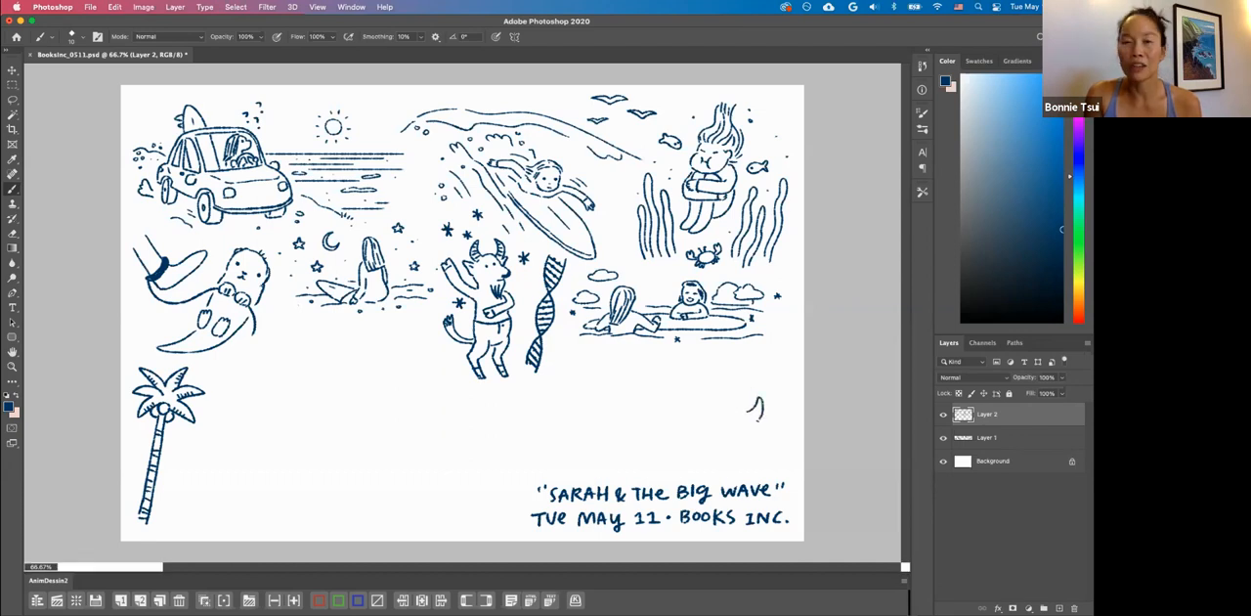
{"action": "left_click_drag", "start_coordinate": [758, 405], "coordinate": [704, 455]}
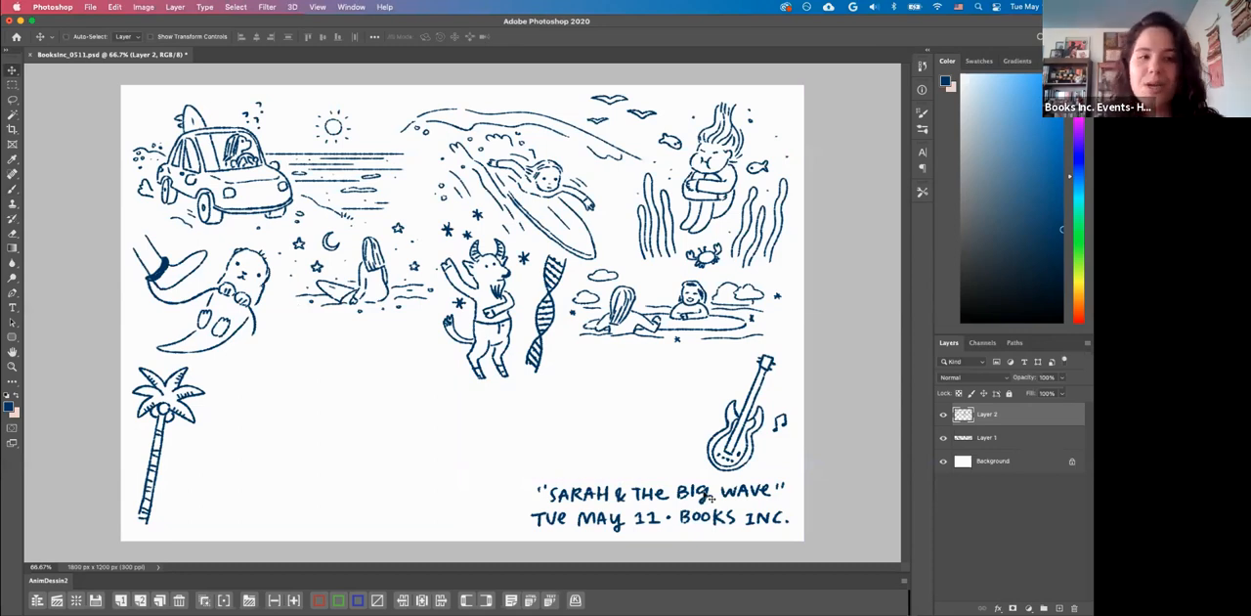
{"action": "left_click", "coordinate": [13, 175]}
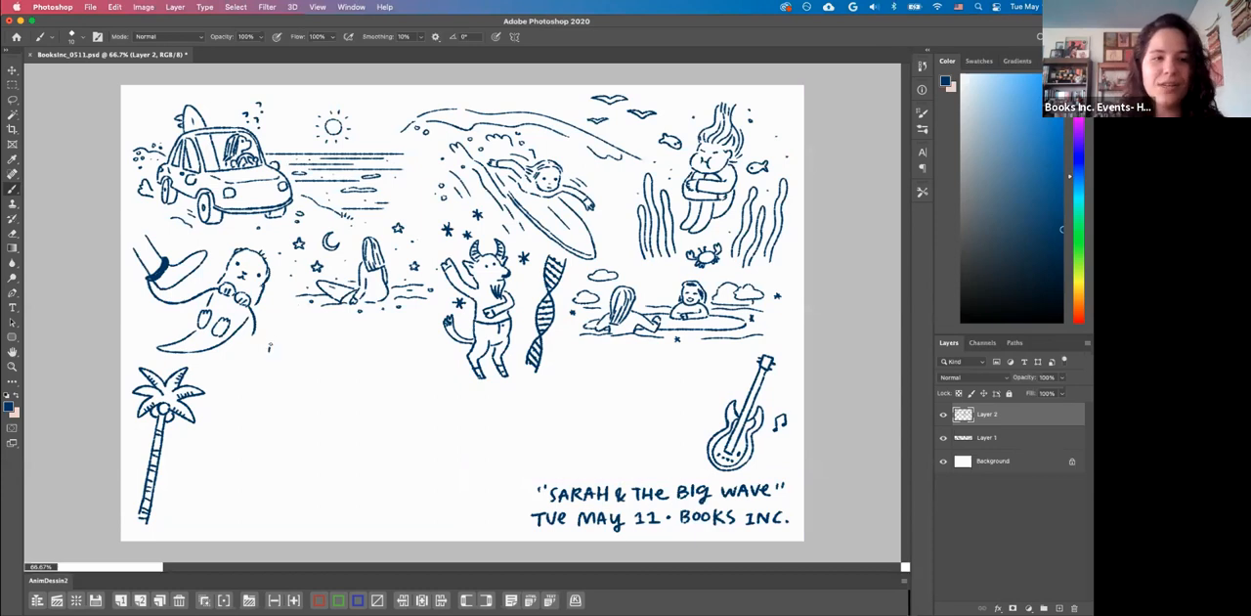
{"action": "left_click_drag", "start_coordinate": [269, 351], "coordinate": [317, 357]}
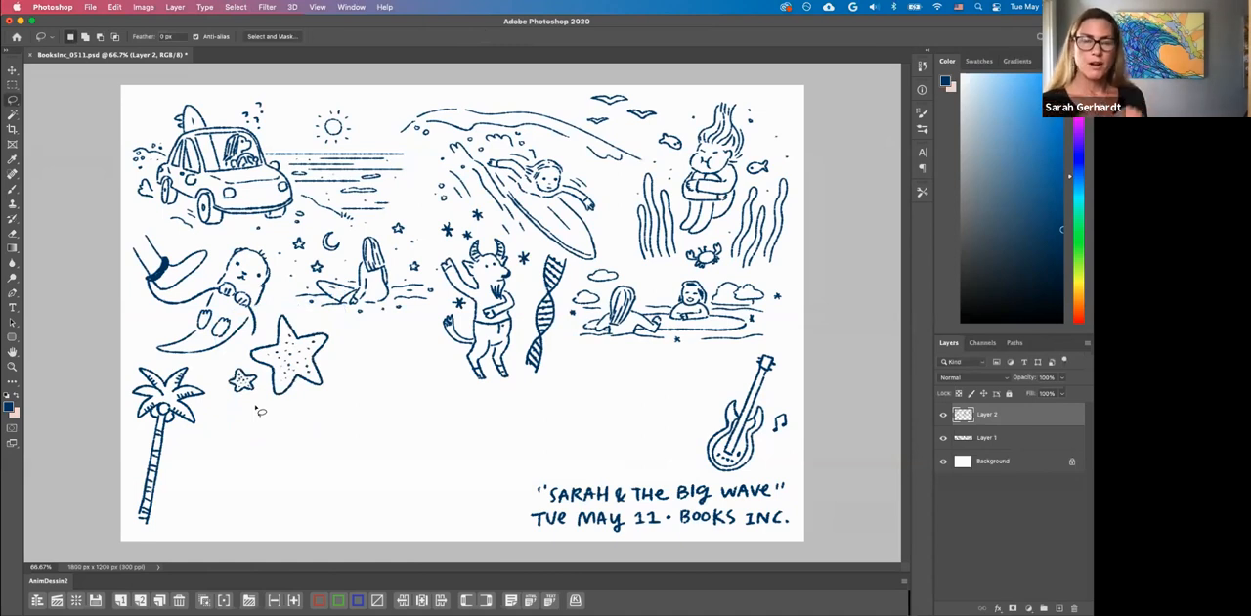
{"action": "left_click", "coordinate": [13, 174]}
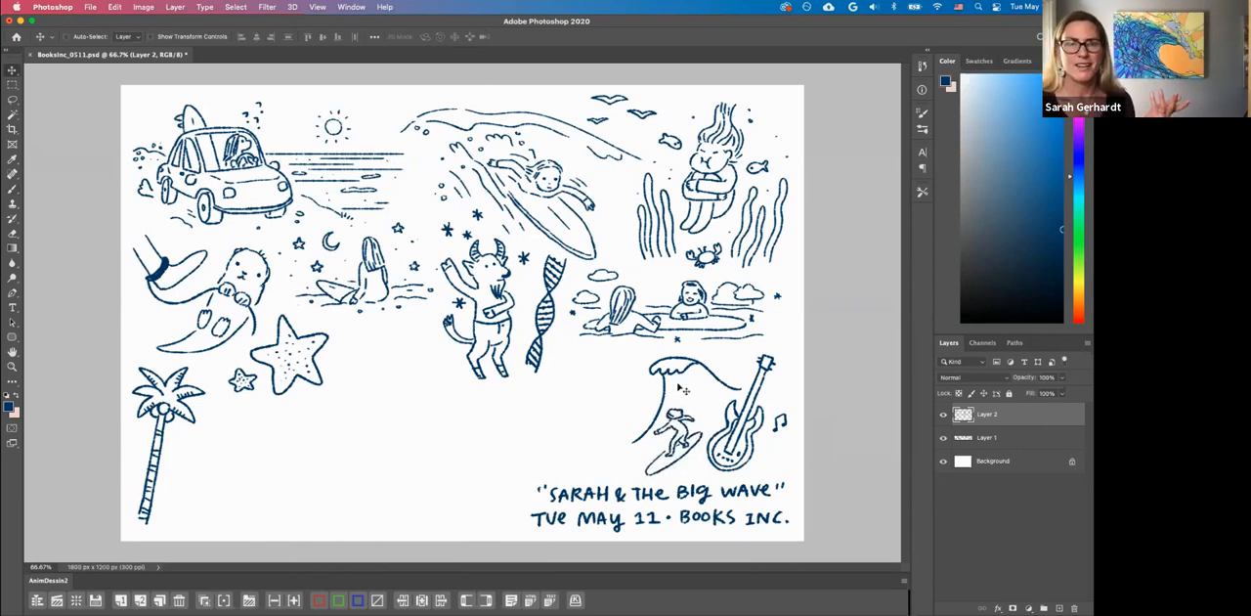
Switch from the Brush to the Move tool for the wave and surfer
{"action": "left_click", "coordinate": [13, 190]}
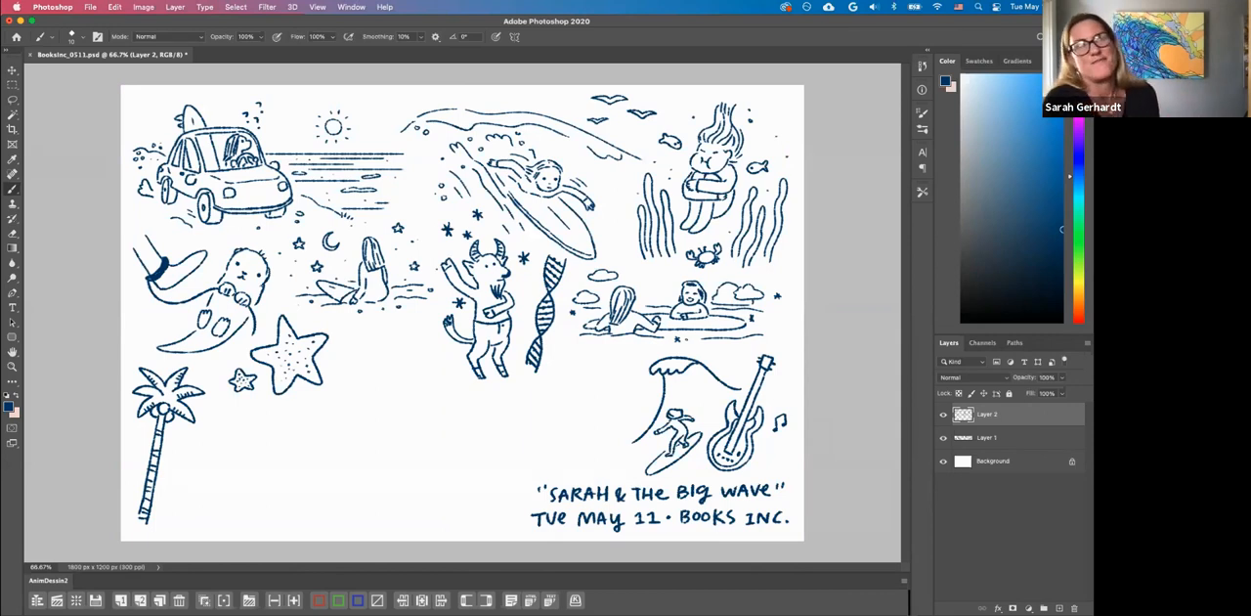
{"action": "left_click", "coordinate": [13, 86]}
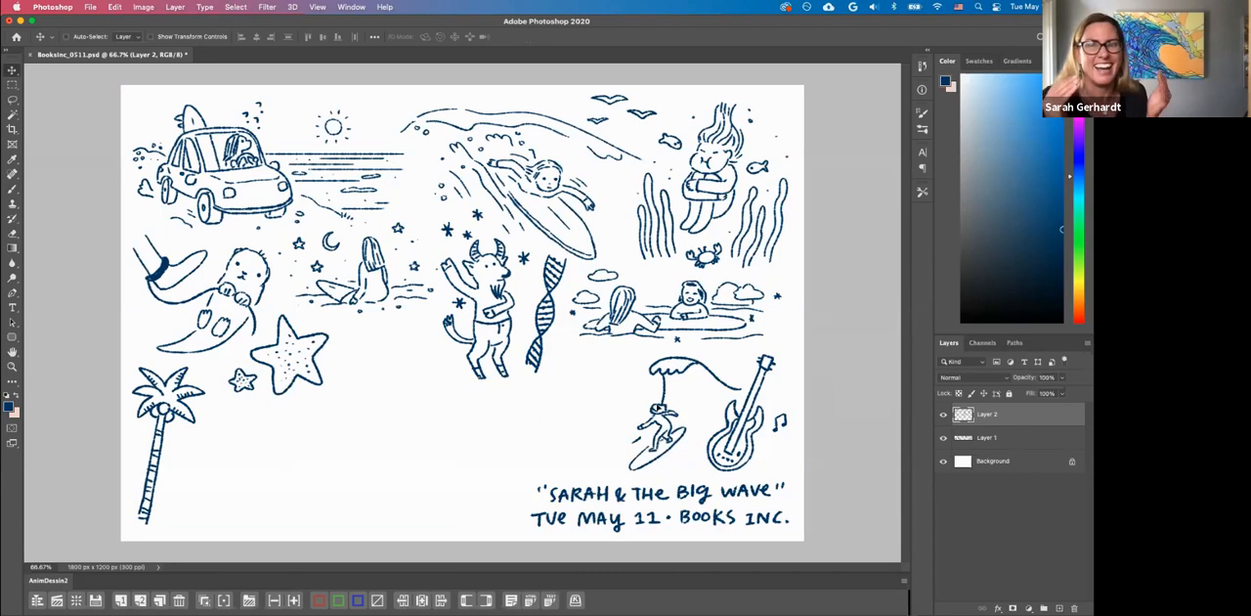
Draw two leaping dolphins and a large curved outline below the seated figure
{"action": "left_click", "coordinate": [12, 174]}
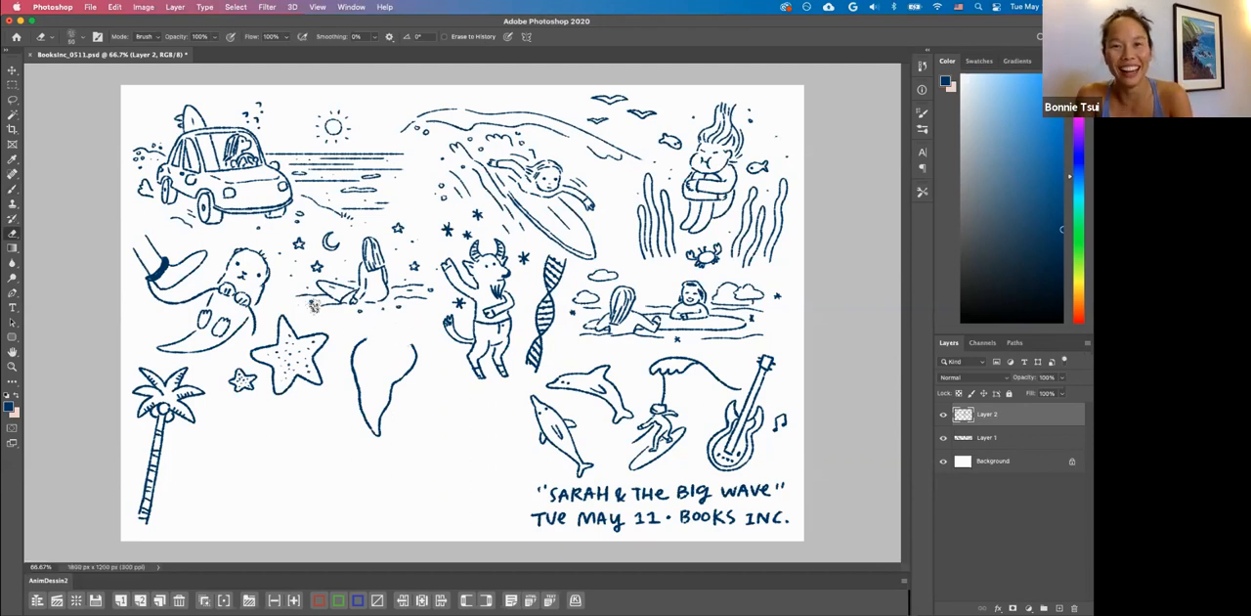
{"action": "left_click", "coordinate": [13, 190]}
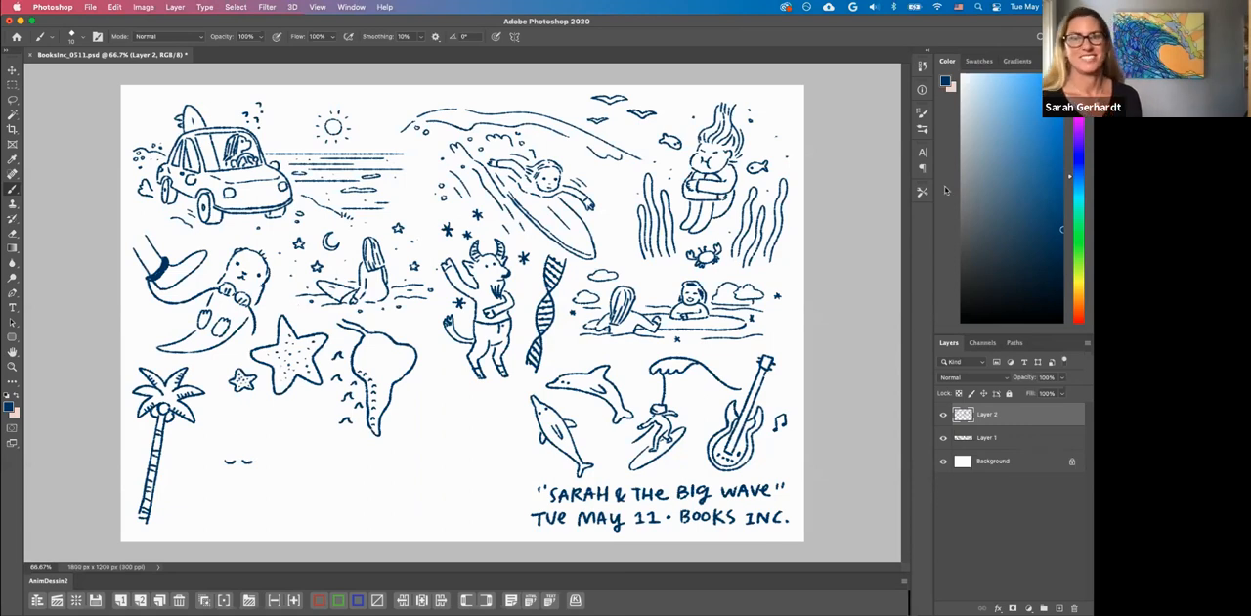
{"action": "mouse_move", "coordinate": [244, 447]}
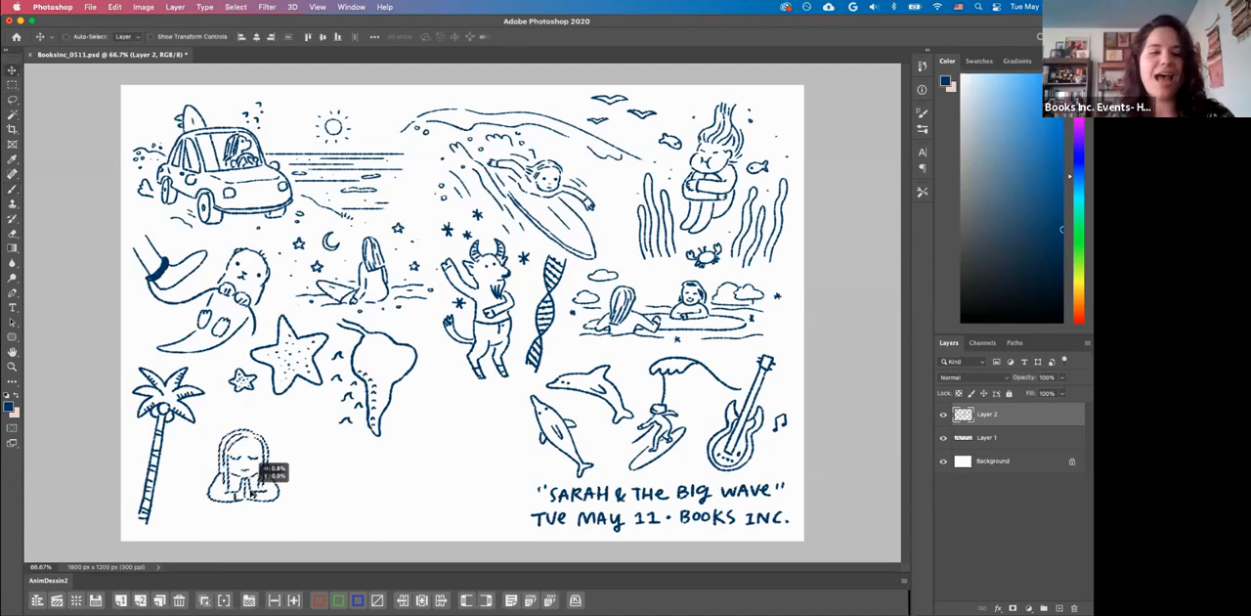
Select a tool from the toolbar to nudge the child doodle beside the palm tree
{"action": "left_click", "coordinate": [13, 189]}
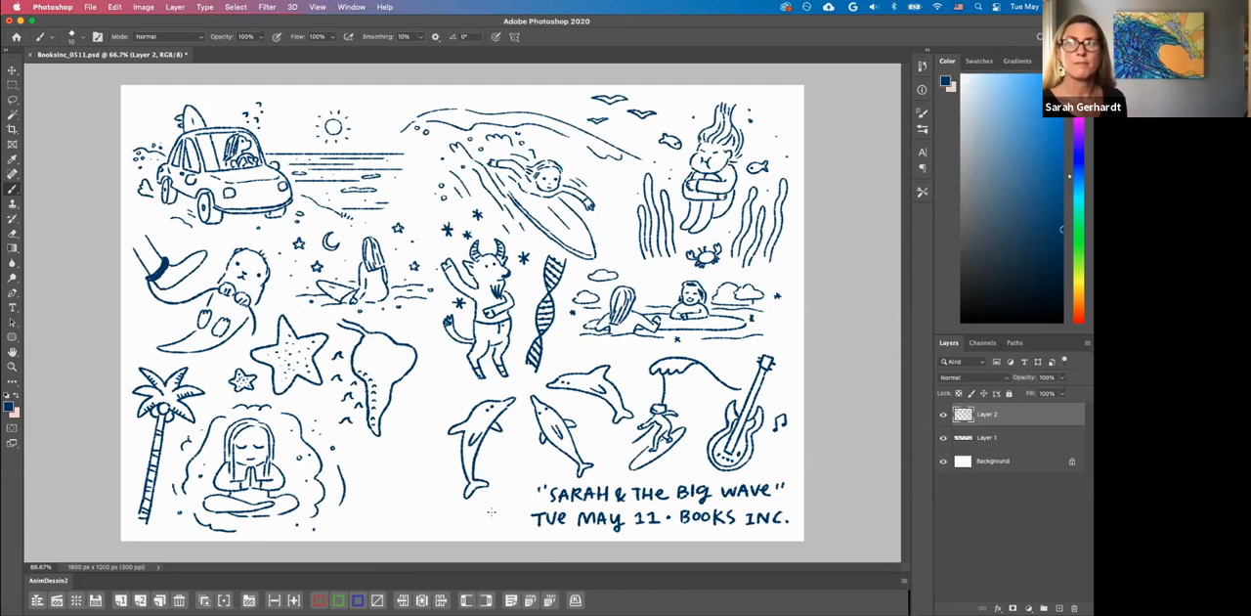
Sketch a chubby navy baby and two scallop seashells beside the dolphin, above the caption
{"action": "left_click", "coordinate": [503, 500]}
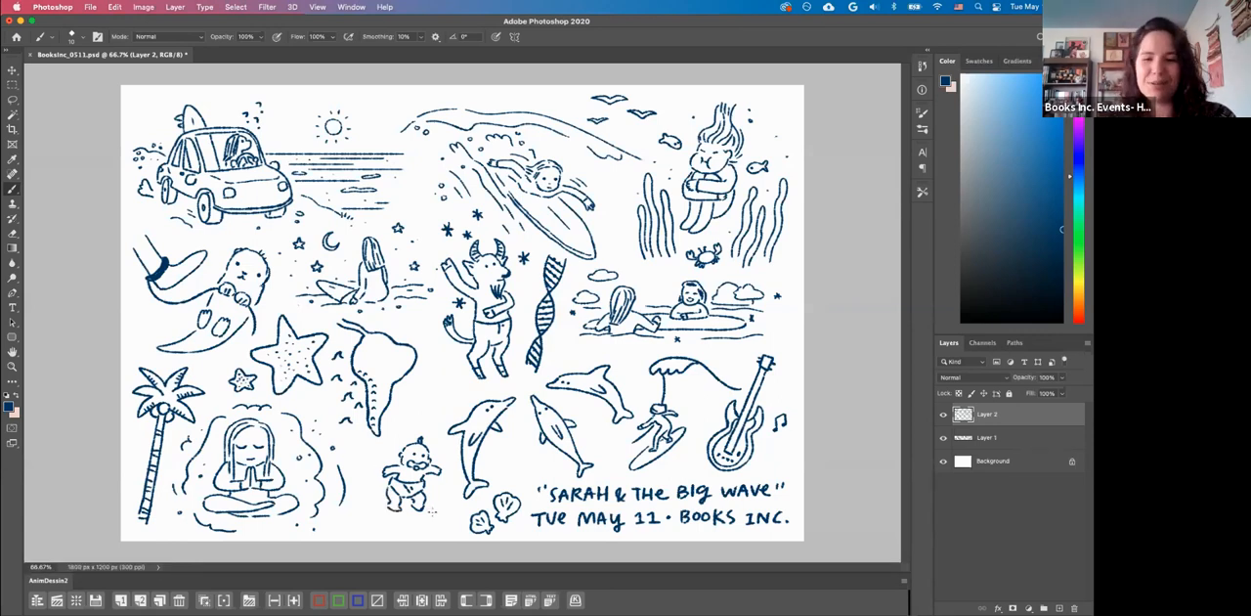
{"action": "mouse_move", "coordinate": [373, 365]}
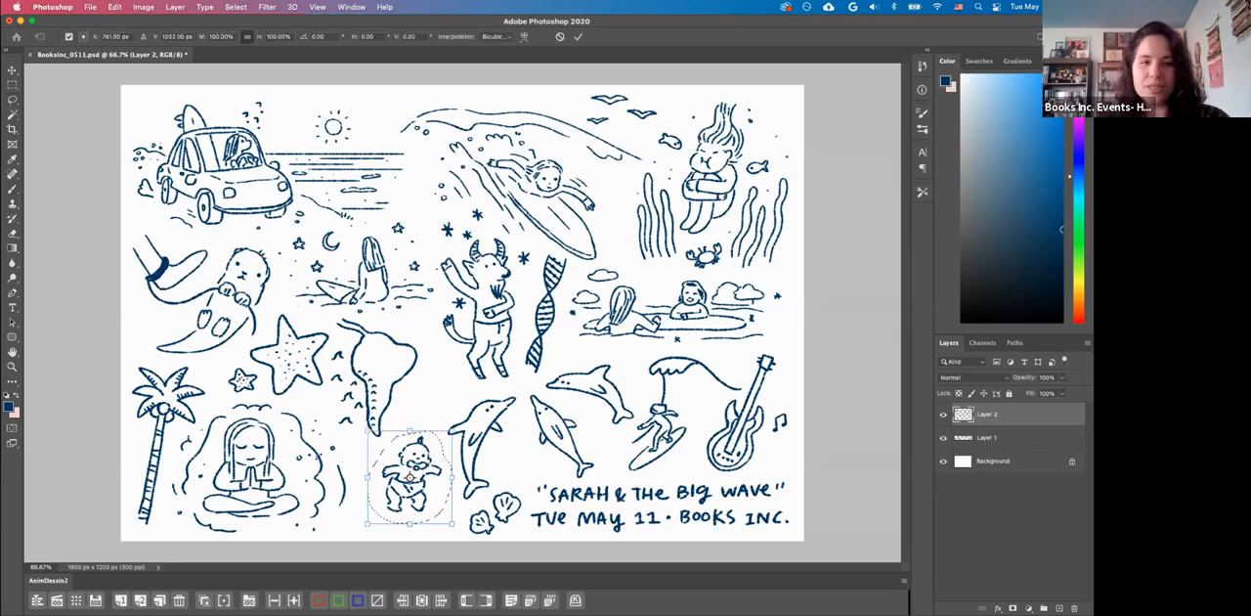
Rotate the baby doodle with Free Transform so it tilts toward the meditating figure
{"action": "left_click_drag", "start_coordinate": [420, 479], "coordinate": [400, 469]}
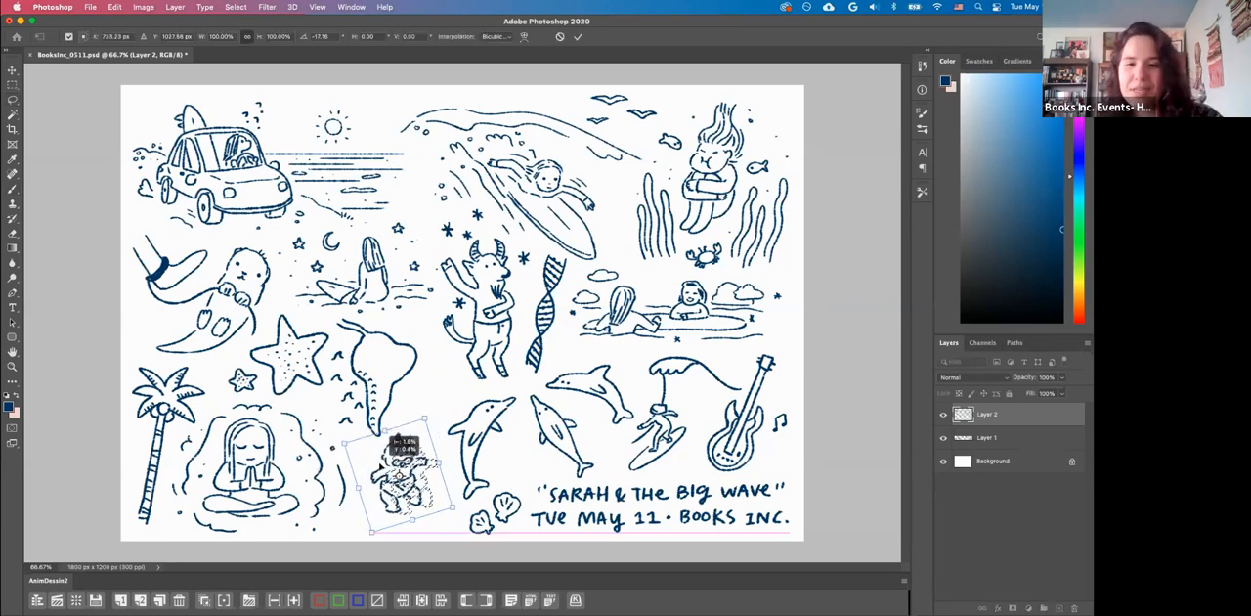